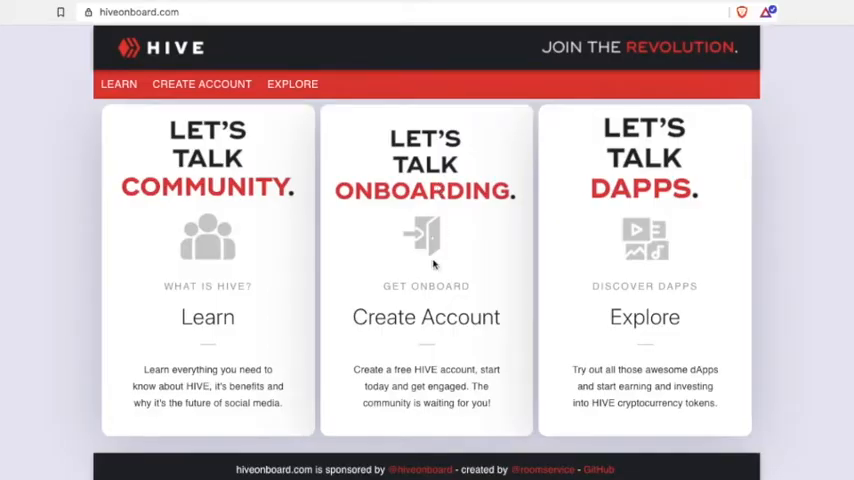
{"action": "mouse_move", "coordinate": [424, 354]}
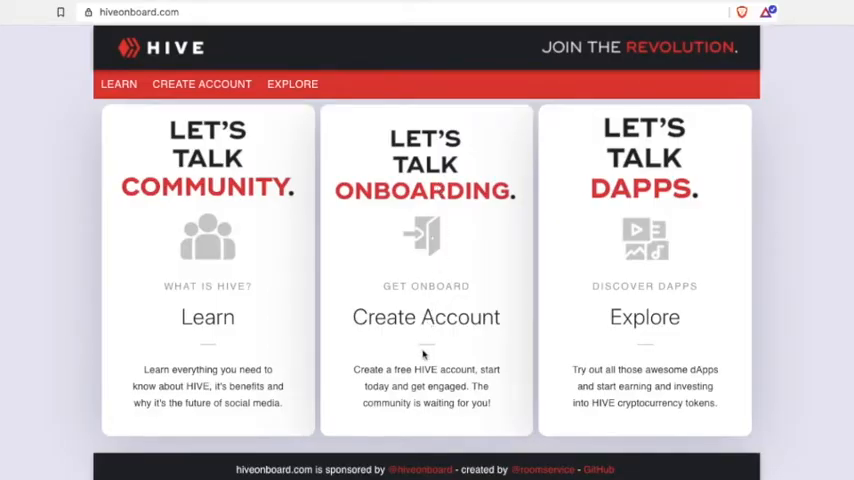
{"action": "mouse_move", "coordinate": [428, 216]}
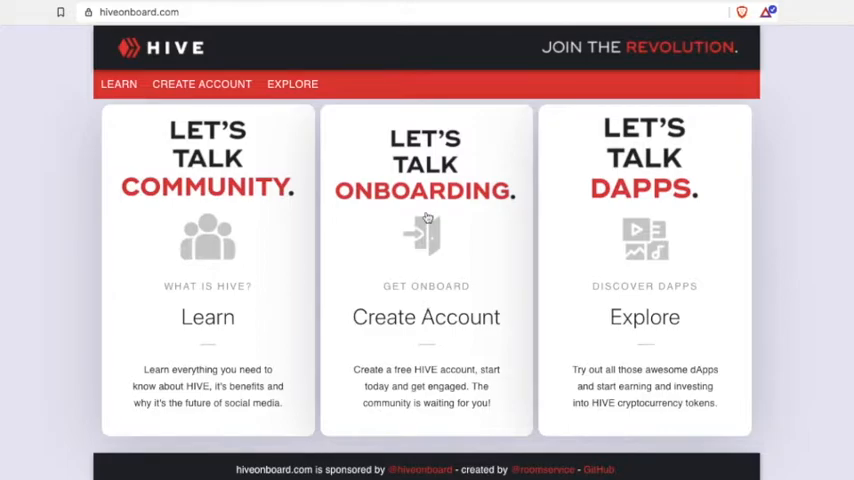
- Start the Create Account form and try usernames newlifeai and newlife-1i, both unavailable
{"action": "left_click", "coordinate": [424, 316]}
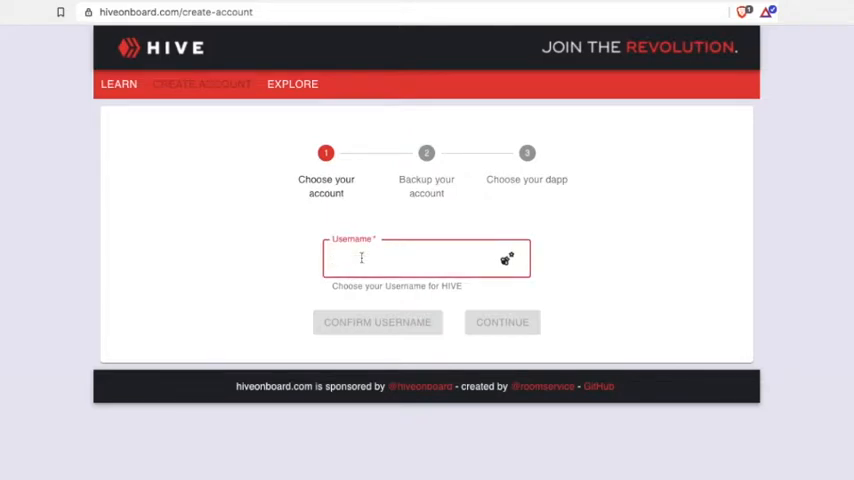
{"action": "type", "text": "newlif"}
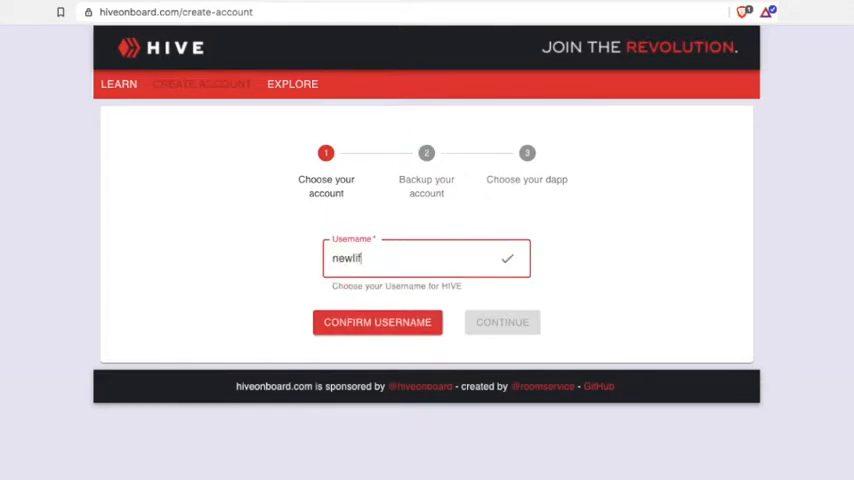
{"action": "type", "text": "eai"}
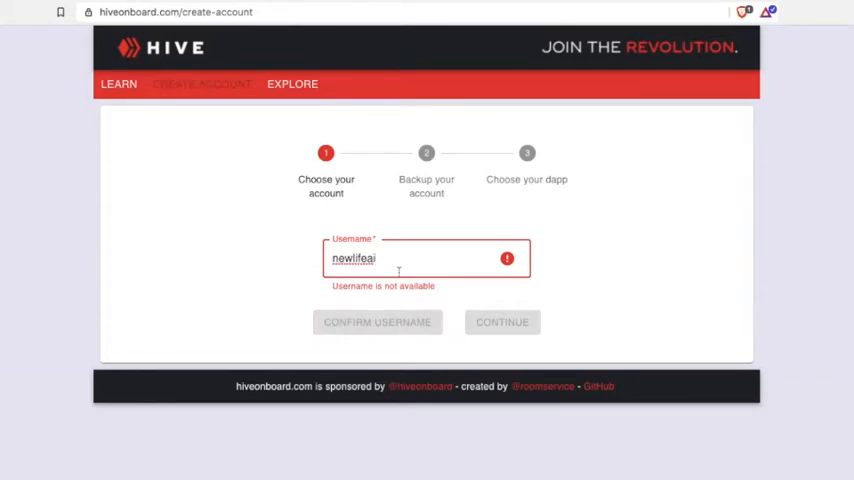
{"action": "type", "text": "newlife-"}
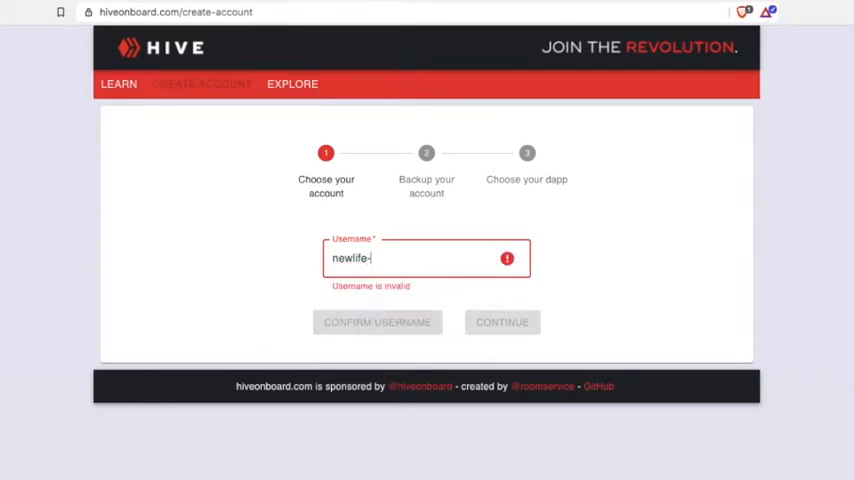
{"action": "type", "text": "1i"}
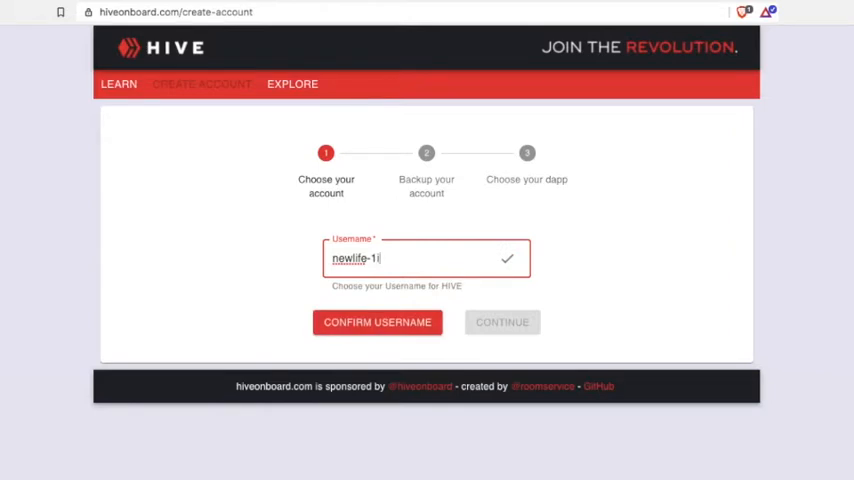
- Edit the username into further variants like newlife-ai and newlifea, each still rejected
{"action": "key", "text": "Backspace"}
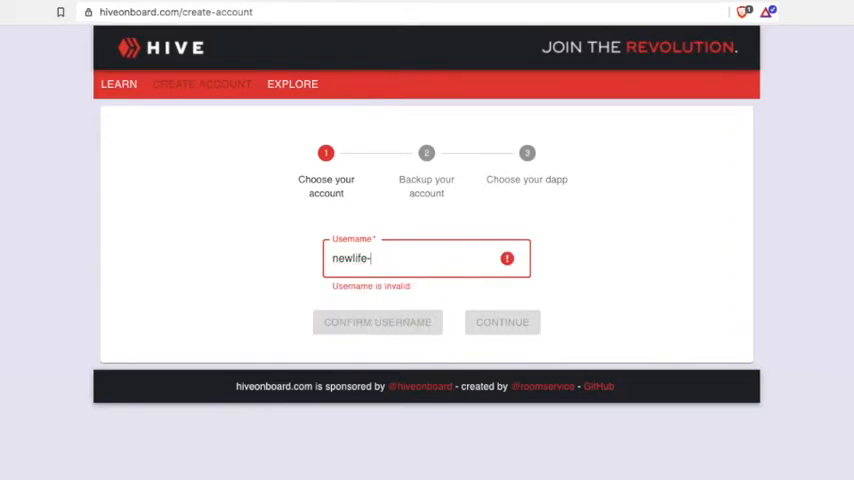
{"action": "type", "text": "ai"}
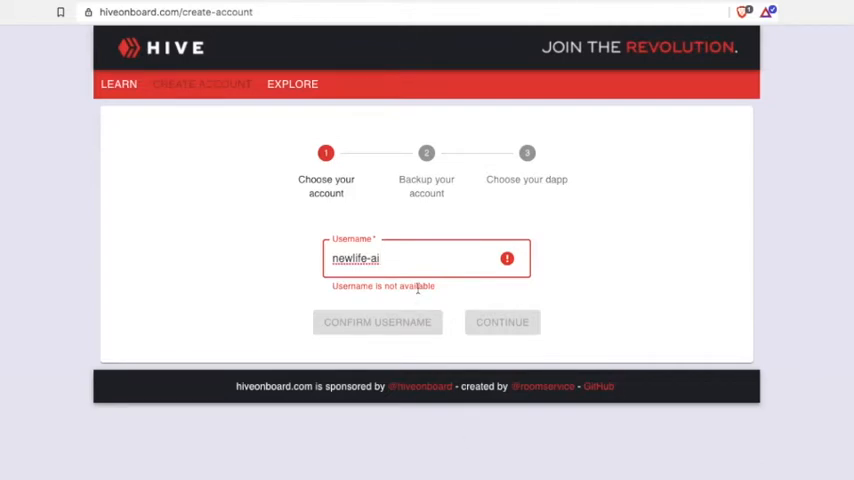
{"action": "key", "text": "backspace"}
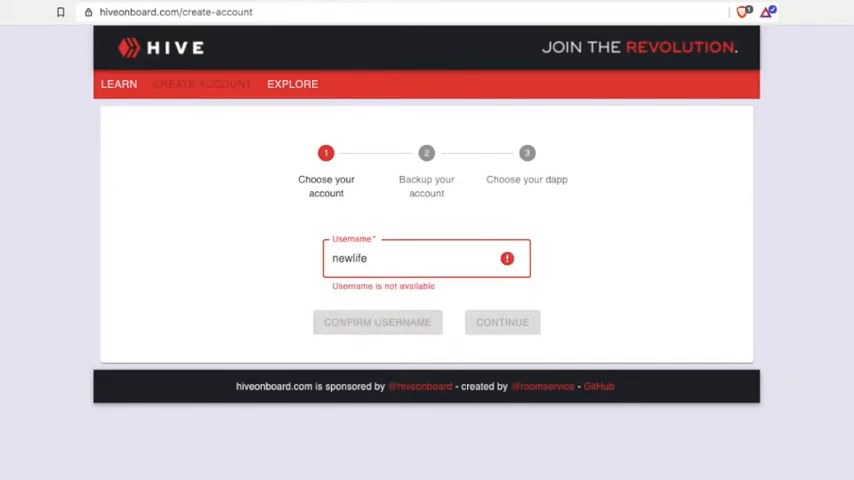
{"action": "type", "text": "ai"}
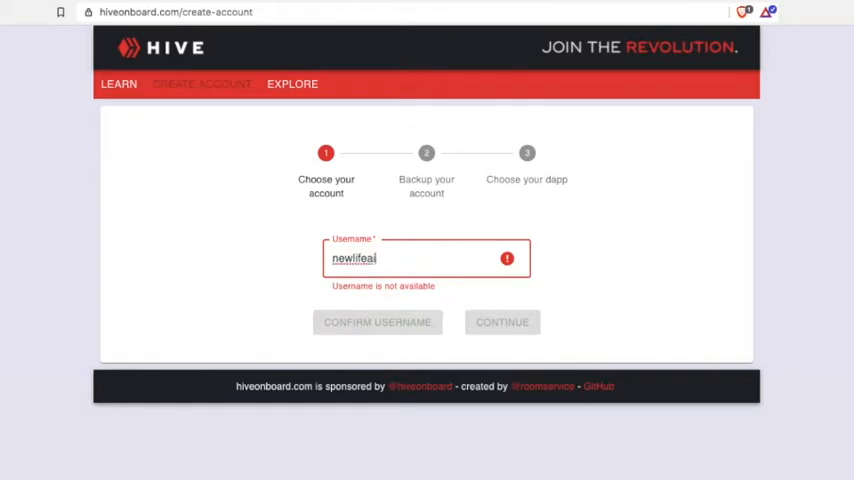
{"action": "type", "text": "newlifea"}
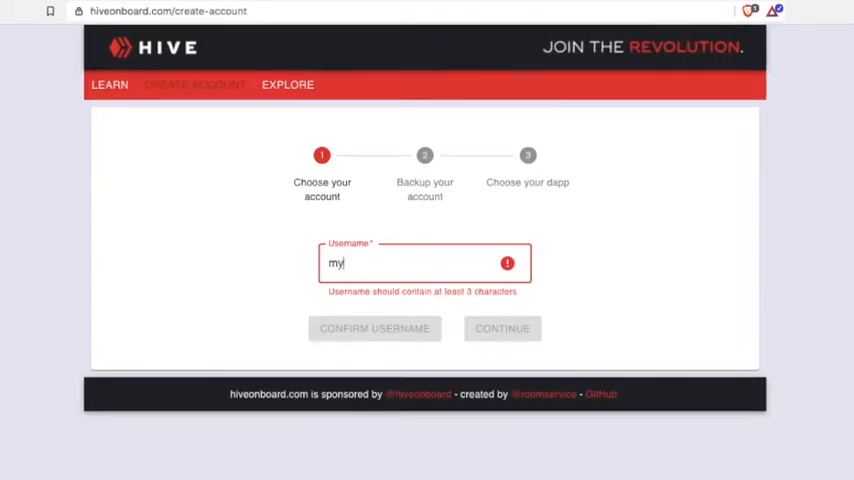
- Enter mynewlifeai as the username, confirm it as available and continue
{"action": "type", "text": "newlife"}
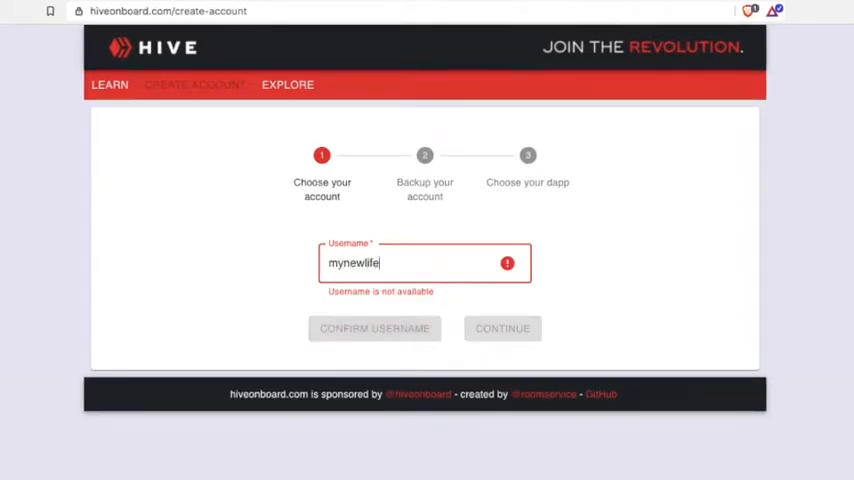
{"action": "type", "text": "ai"}
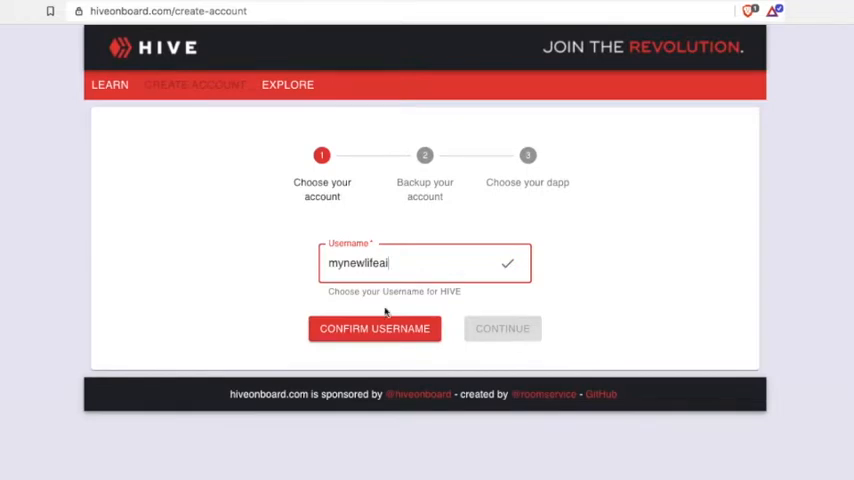
{"action": "left_click", "coordinate": [374, 328]}
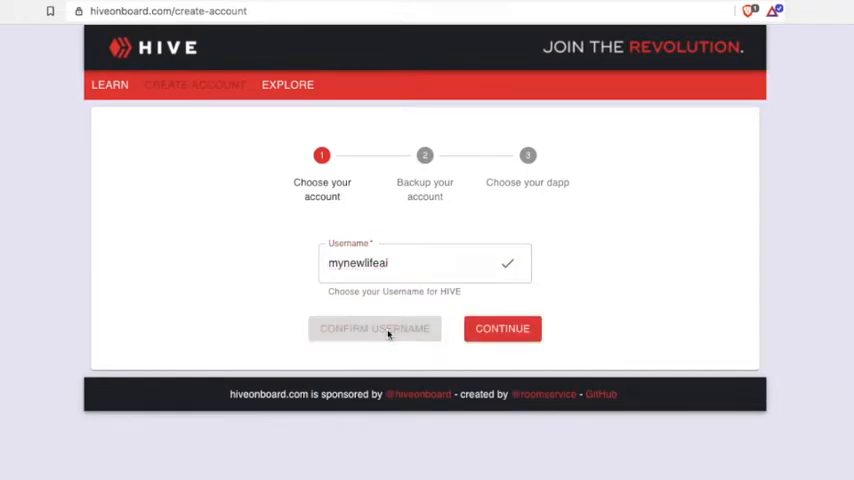
{"action": "mouse_move", "coordinate": [424, 312]}
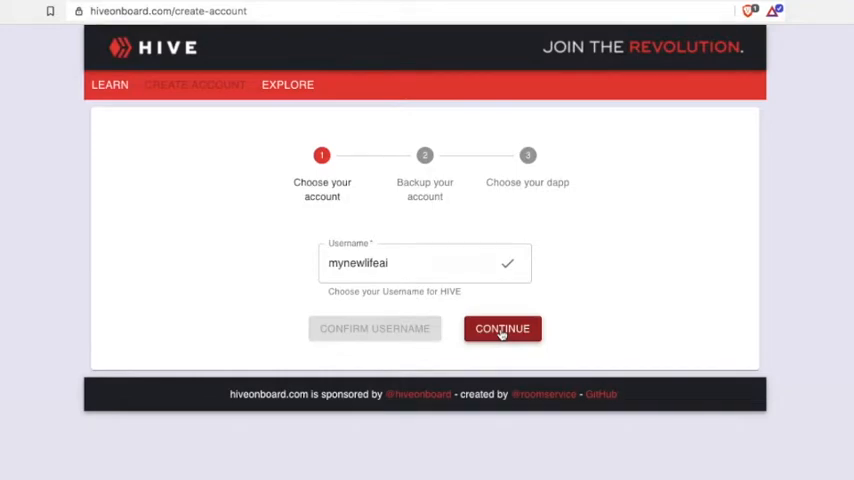
{"action": "left_click", "coordinate": [502, 328]}
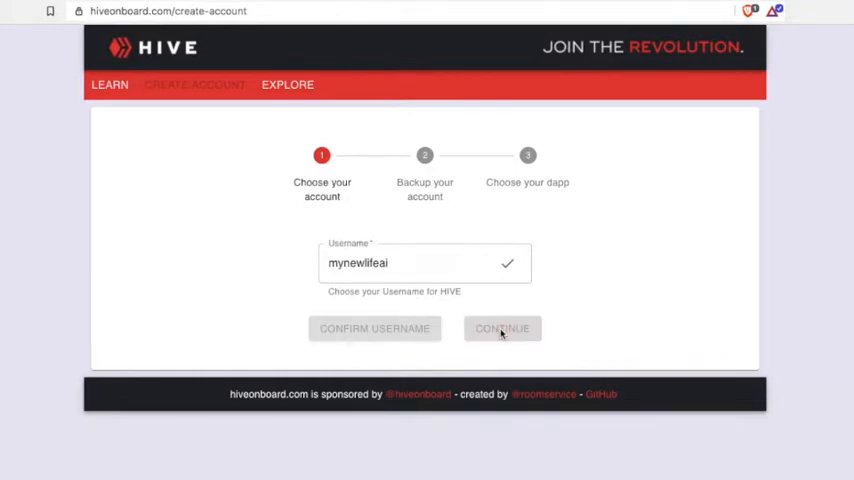
- Advance to the Backup your account step showing mynewlifeai and its generated password
{"action": "left_click", "coordinate": [502, 328]}
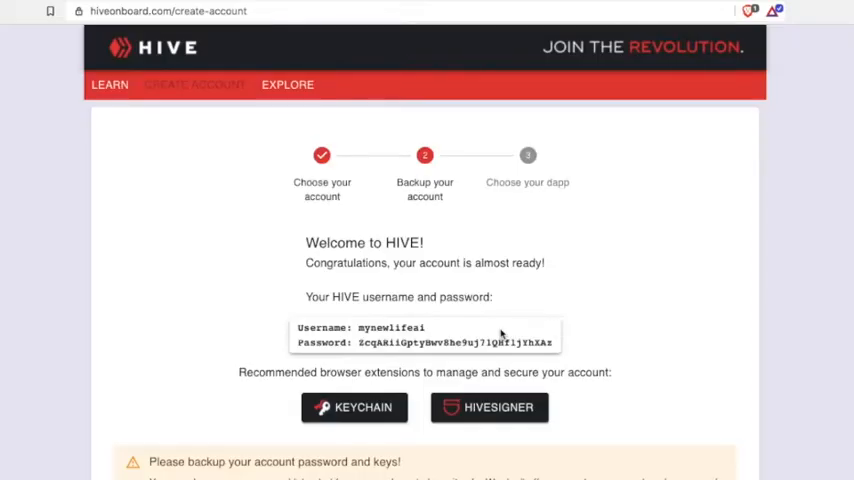
{"action": "scroll", "scroll_direction": "down", "scroll_amount": 3}
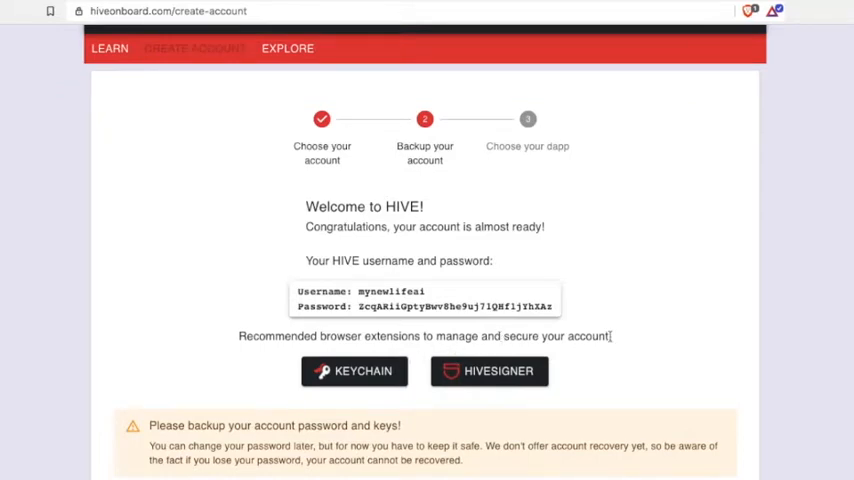
{"action": "mouse_move", "coordinate": [612, 340]}
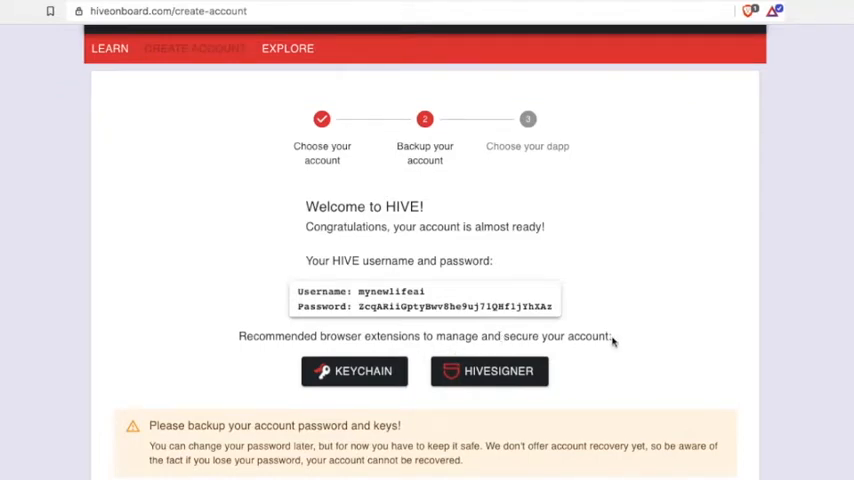
{"action": "mouse_move", "coordinate": [458, 438]}
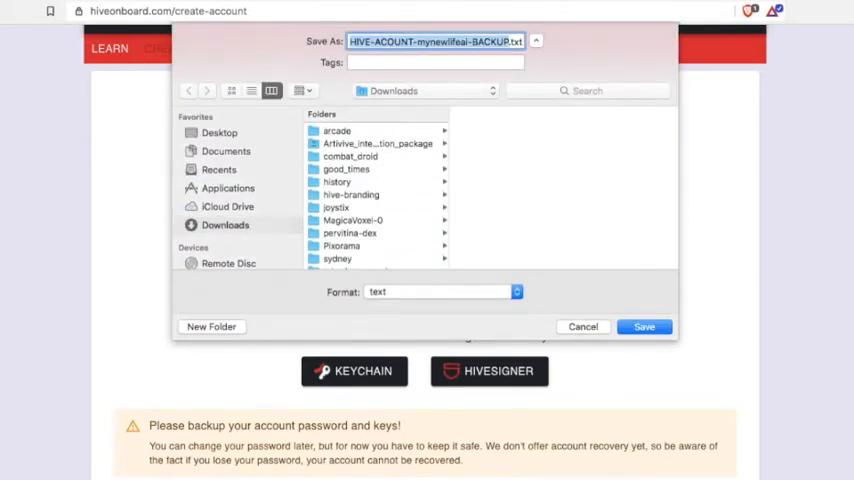
{"action": "mouse_move", "coordinate": [448, 356]}
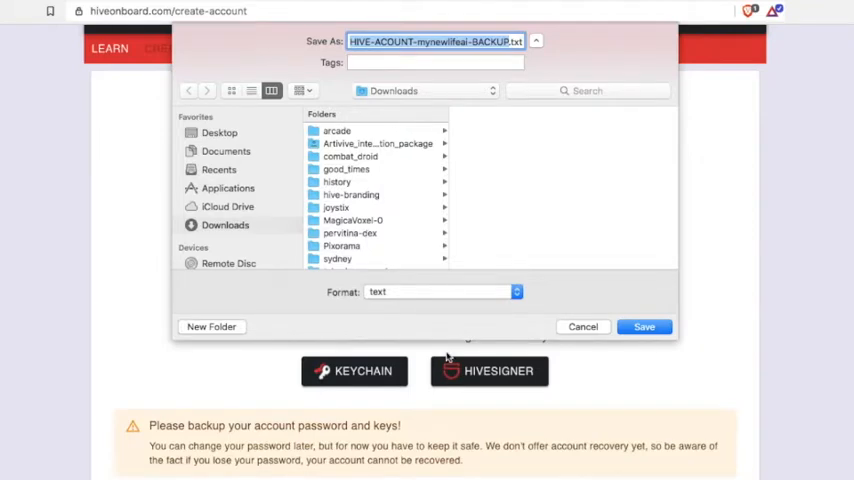
- Save HIVE-ACCOUNT-mynewlifeai-BACKUP.txt to the Downloads folder
{"action": "left_click", "coordinate": [644, 326]}
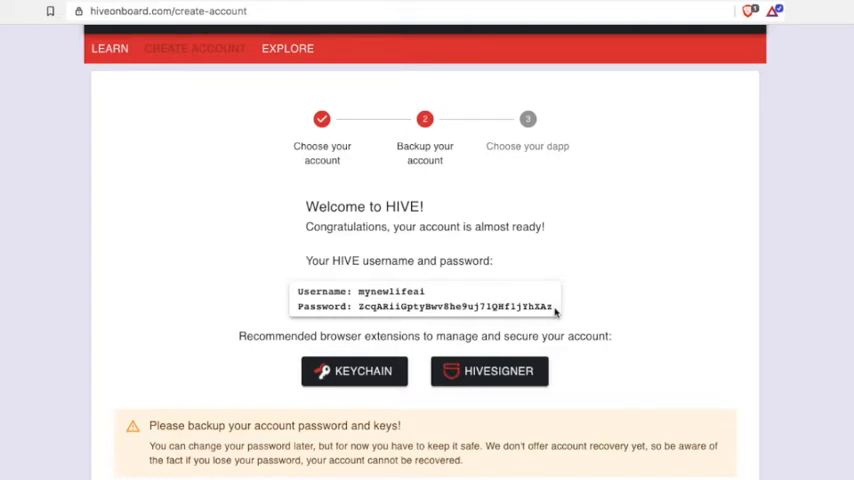
- Select the generated account password on the backup page
{"action": "double_click", "coordinate": [456, 306]}
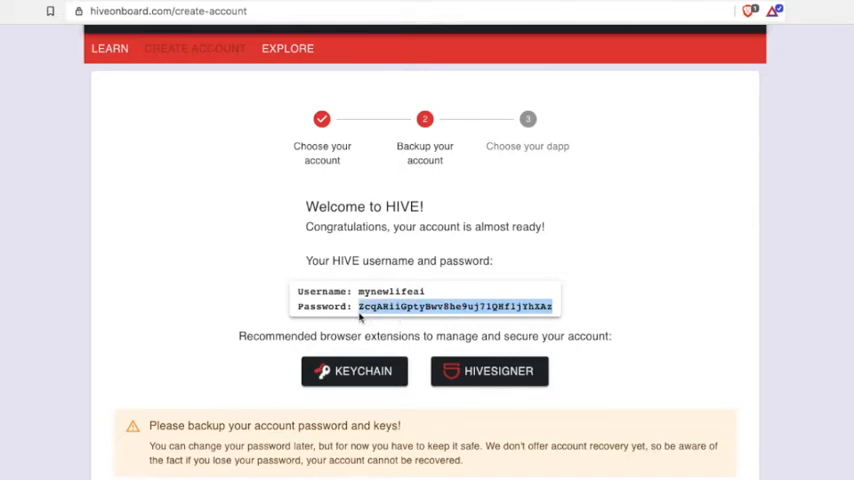
{"action": "mouse_move", "coordinate": [576, 374]}
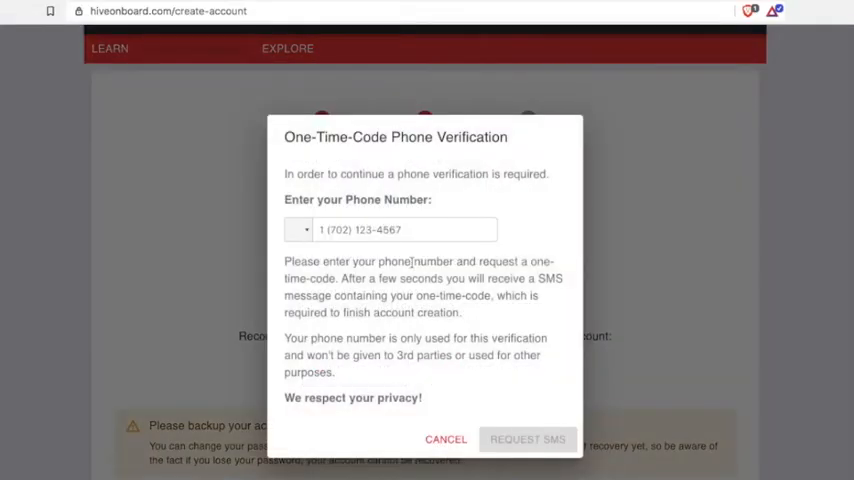
- Choose United States (+1), enter the phone number and request the verification SMS
{"action": "left_click", "coordinate": [404, 228]}
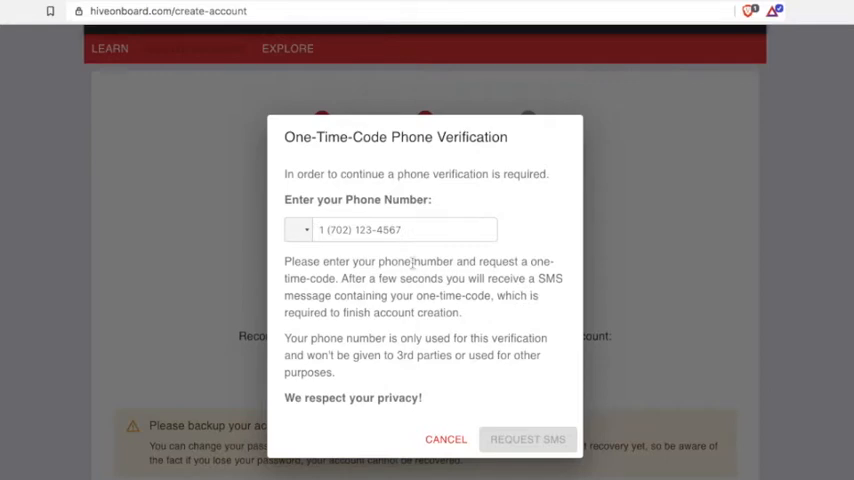
{"action": "left_click", "coordinate": [404, 228]}
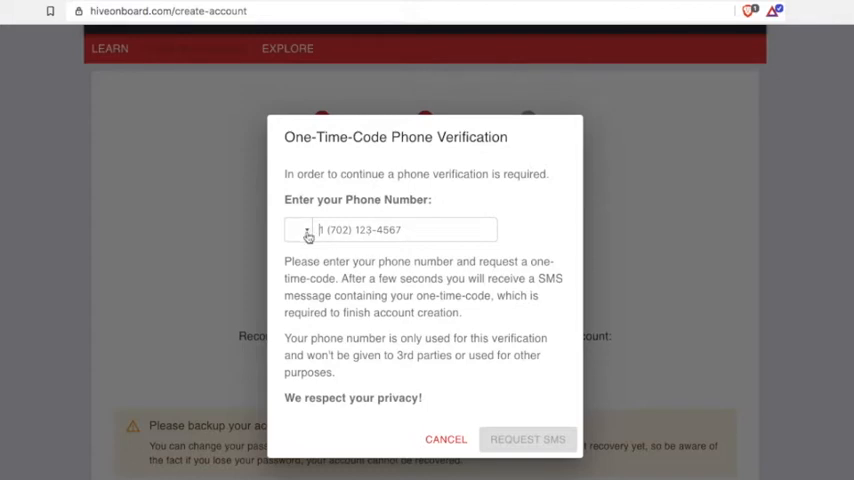
{"action": "left_click", "coordinate": [304, 230]}
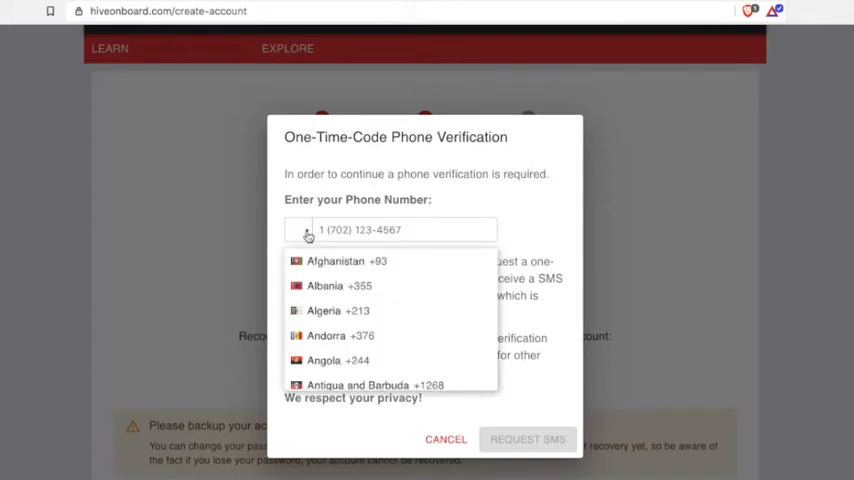
{"action": "scroll", "scroll_direction": "down", "scroll_amount": 3}
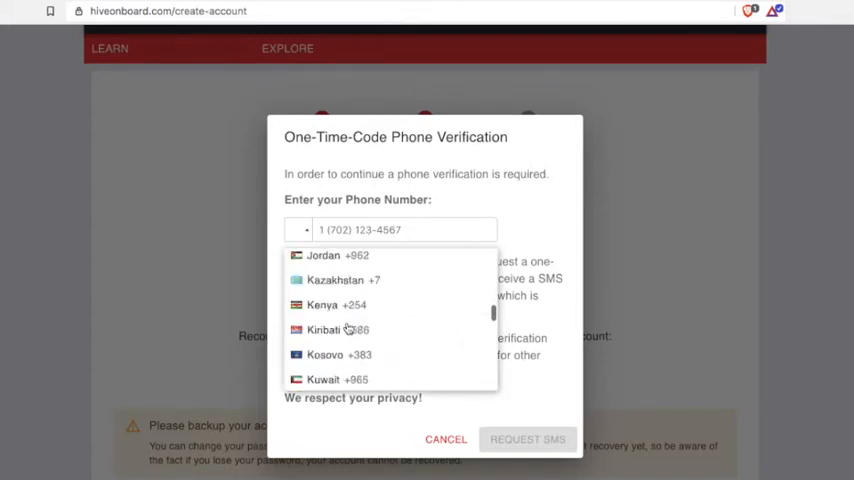
{"action": "scroll", "scroll_direction": "down", "scroll_amount": 3}
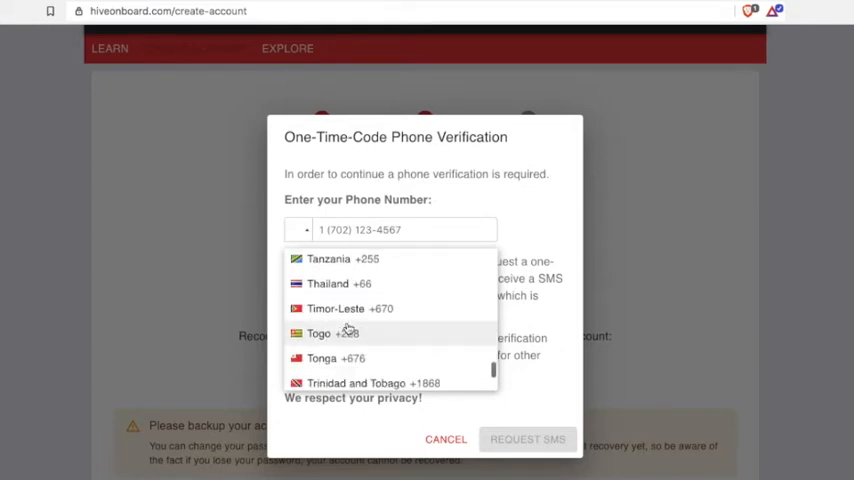
{"action": "scroll", "scroll_direction": "down", "scroll_amount": 3}
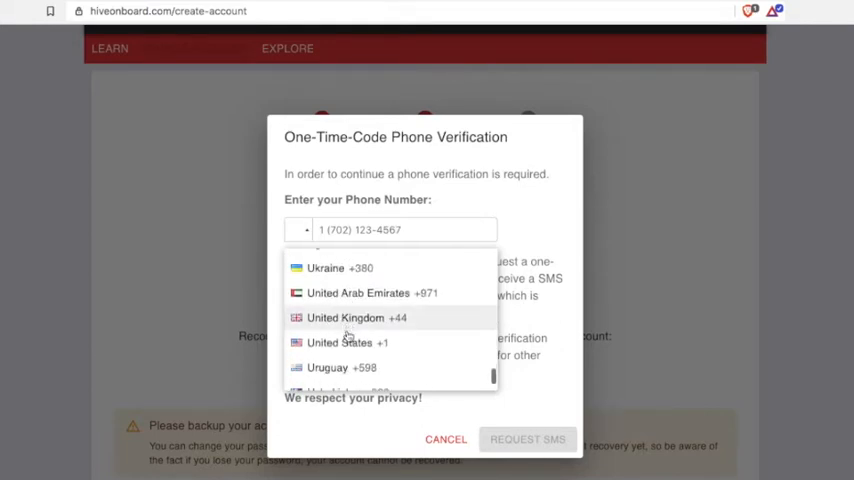
{"action": "left_click", "coordinate": [348, 342]}
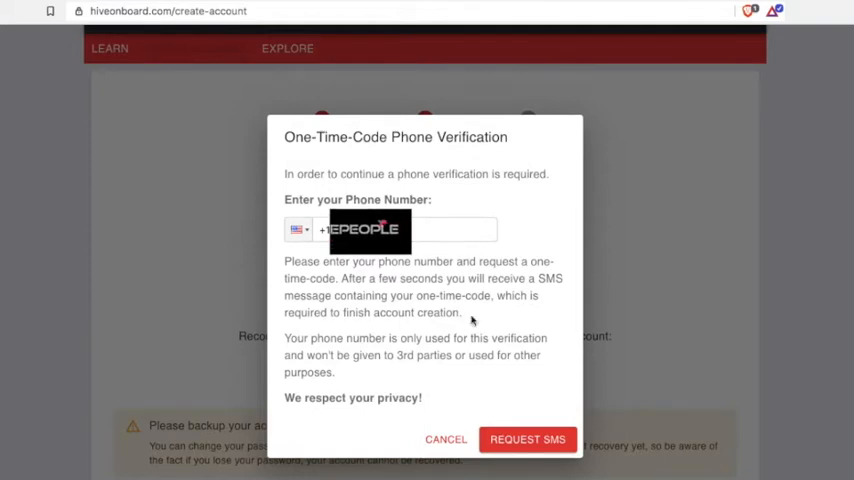
{"action": "left_click", "coordinate": [528, 440]}
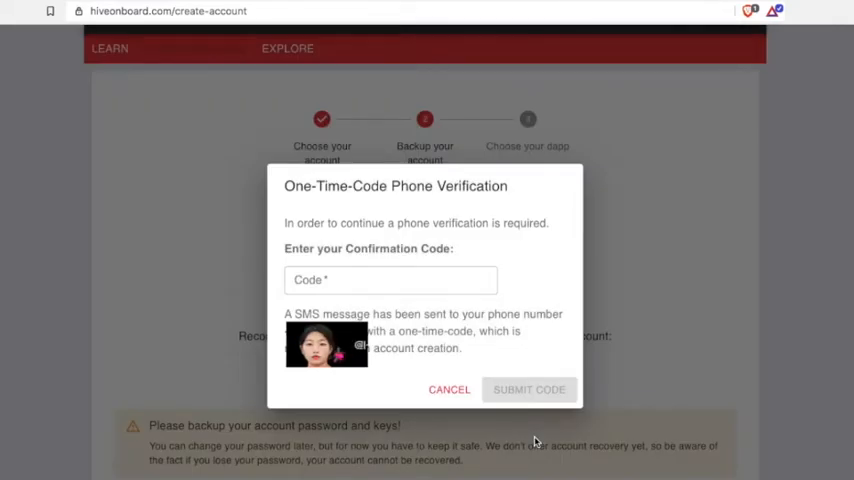
{"action": "left_click", "coordinate": [390, 280]}
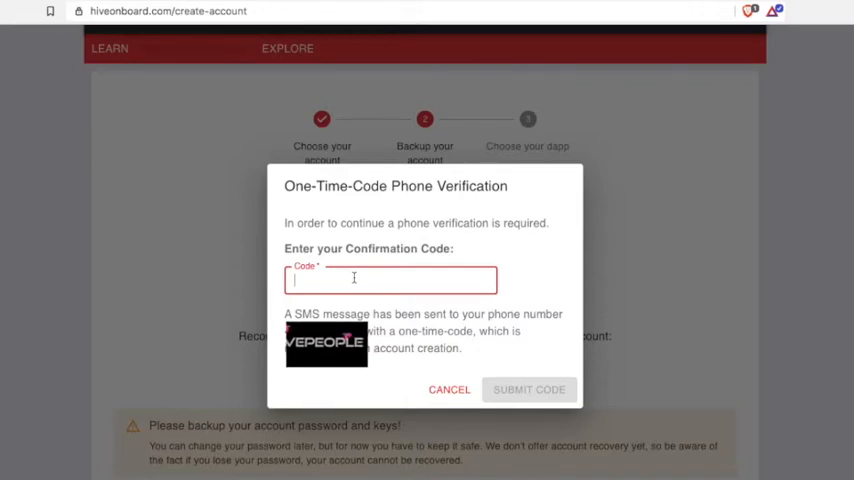
{"action": "type", "text": "75"}
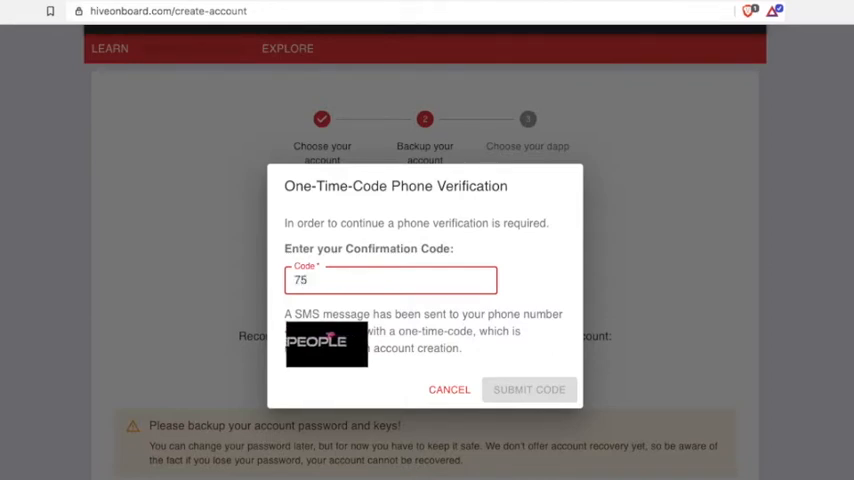
{"action": "type", "text": "94"}
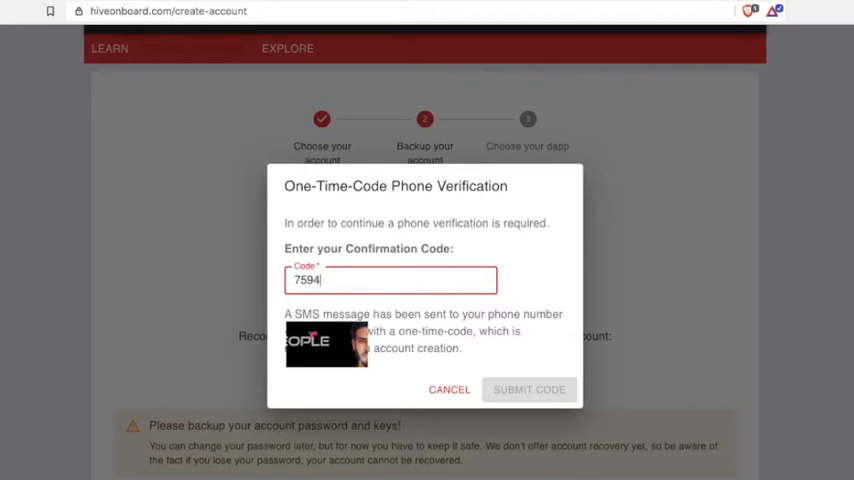
{"action": "type", "text": "53"}
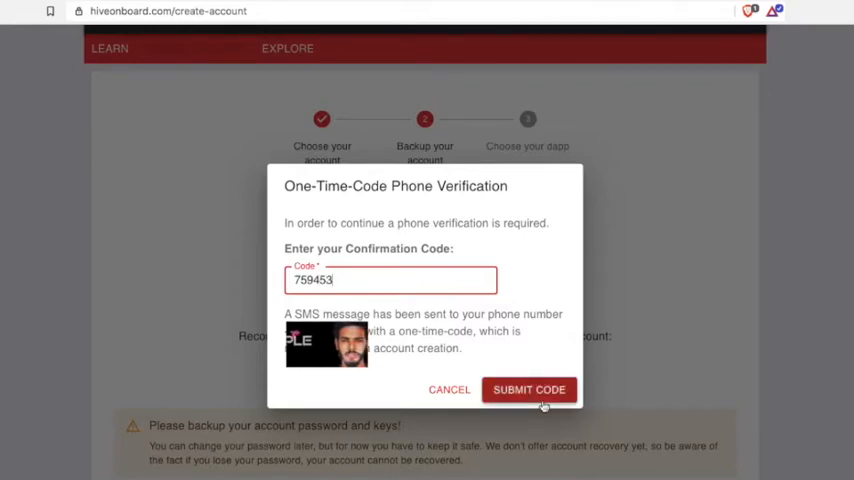
{"action": "left_click", "coordinate": [528, 388]}
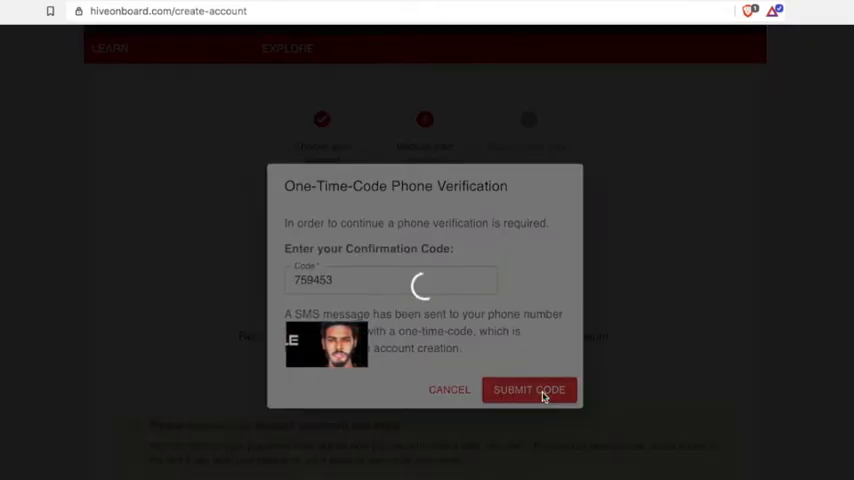
{"action": "left_click", "coordinate": [528, 388]}
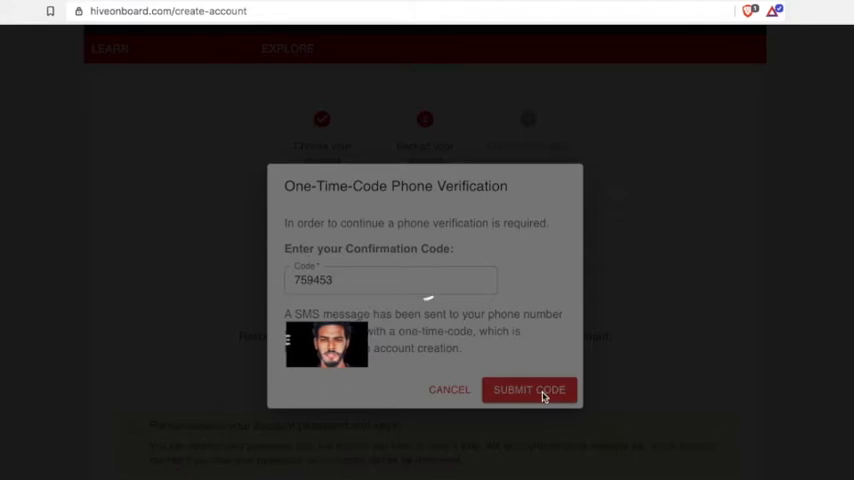
{"action": "left_click", "coordinate": [528, 388]}
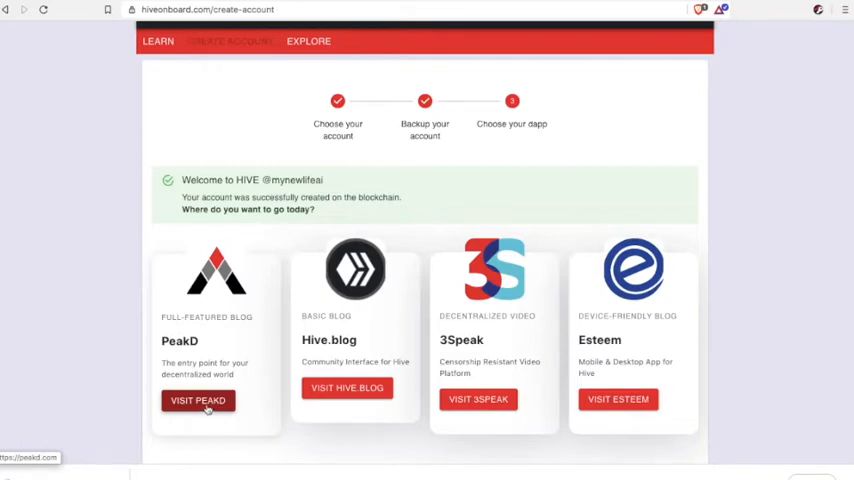
- Visit PeakD from the account-created success page
{"action": "left_click", "coordinate": [196, 400]}
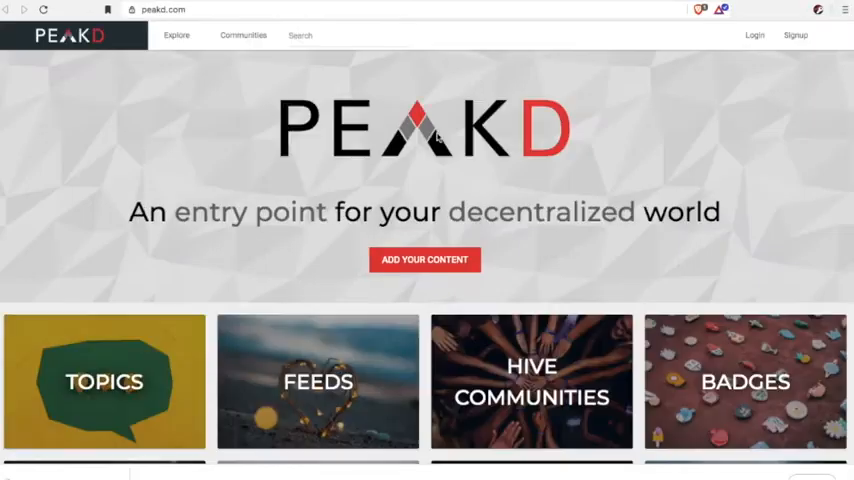
{"action": "mouse_move", "coordinate": [96, 38]}
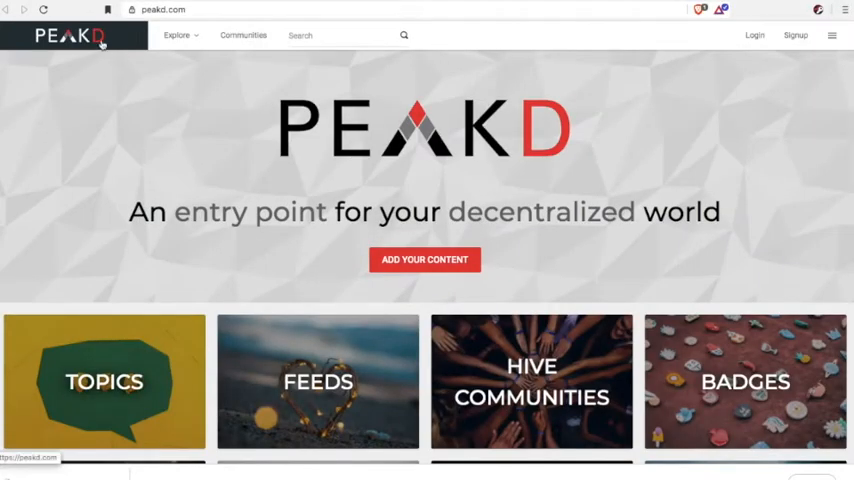
{"action": "mouse_move", "coordinate": [92, 320]}
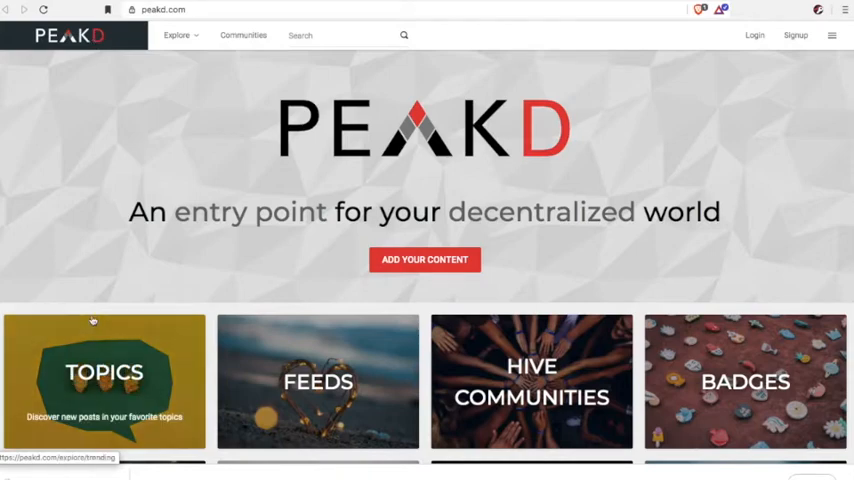
- Browse PeakD's trending Topics feed of posts
{"action": "left_click", "coordinate": [104, 372]}
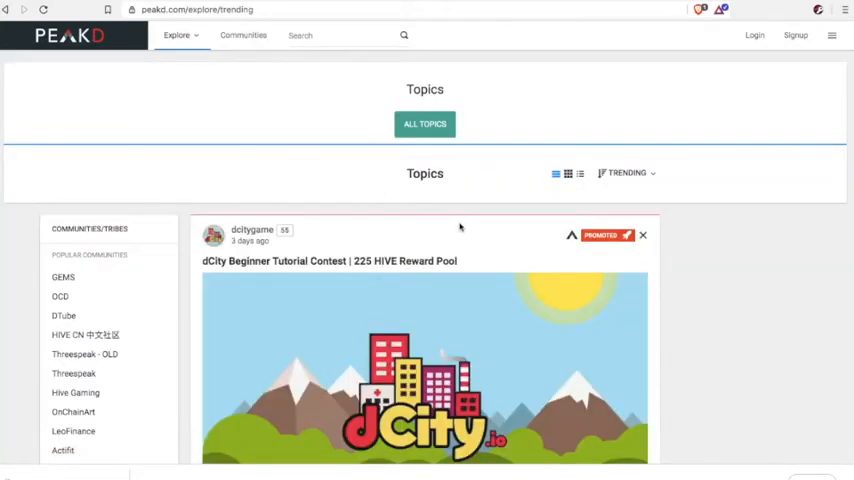
{"action": "scroll", "scroll_direction": "down", "scroll_amount": 3}
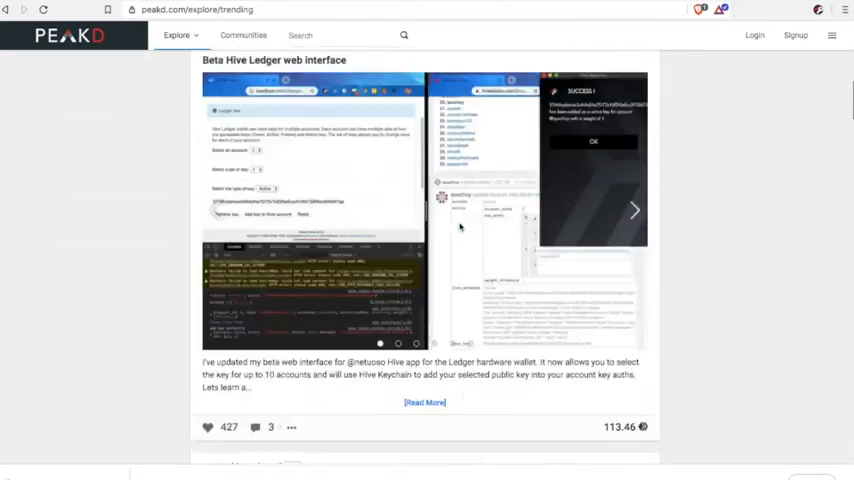
{"action": "scroll", "scroll_direction": "down", "scroll_amount": 3}
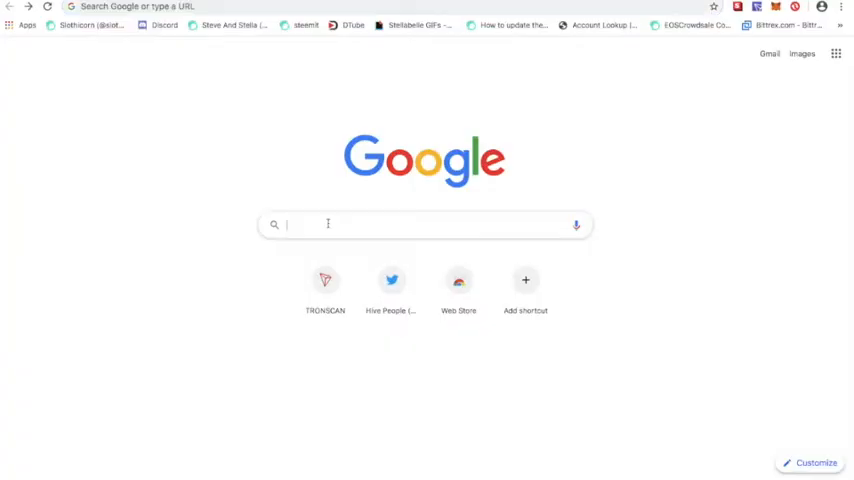
- Search Google for chrome extensions, then find and open Hive Keychain in the Web Store
{"action": "type", "text": "chrome extensions"}
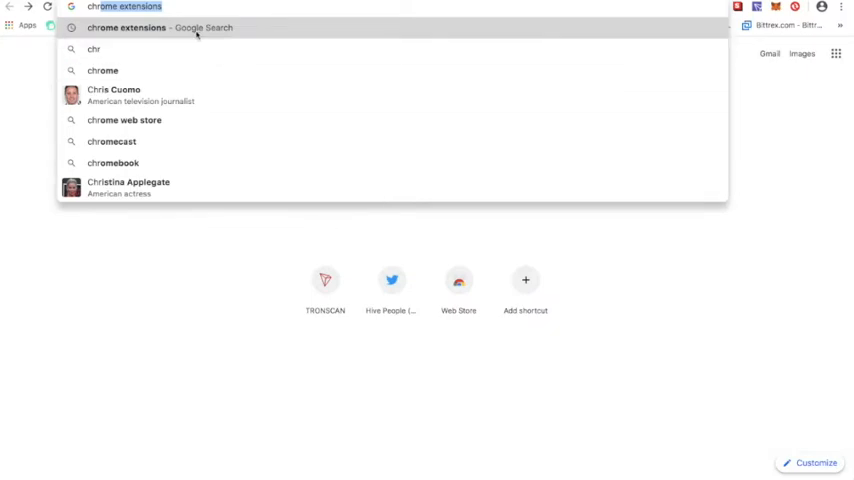
{"action": "key", "text": "Return"}
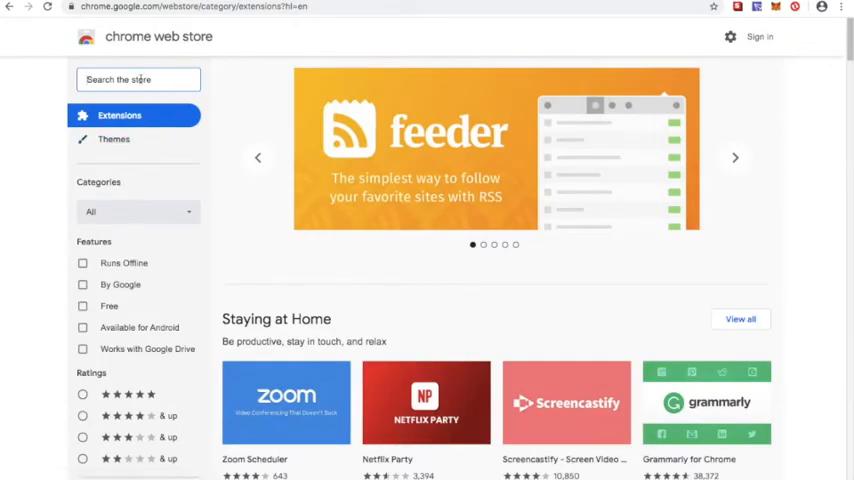
{"action": "type", "text": "hive key"}
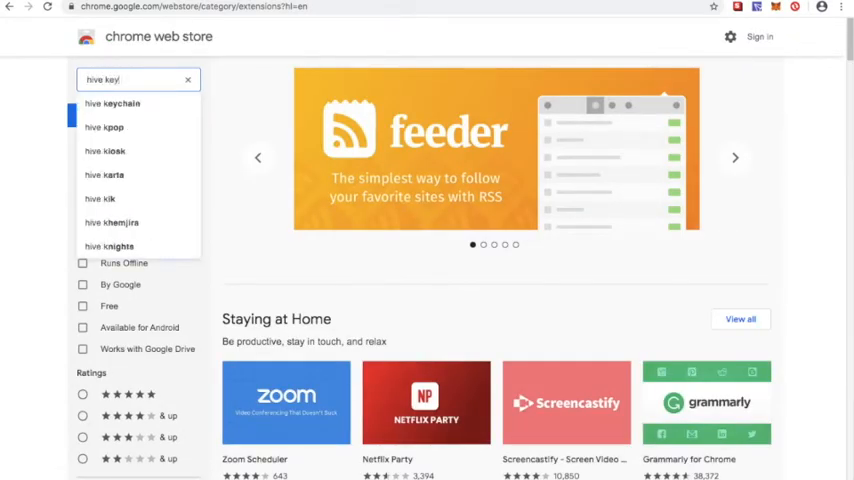
{"action": "left_click", "coordinate": [112, 104]}
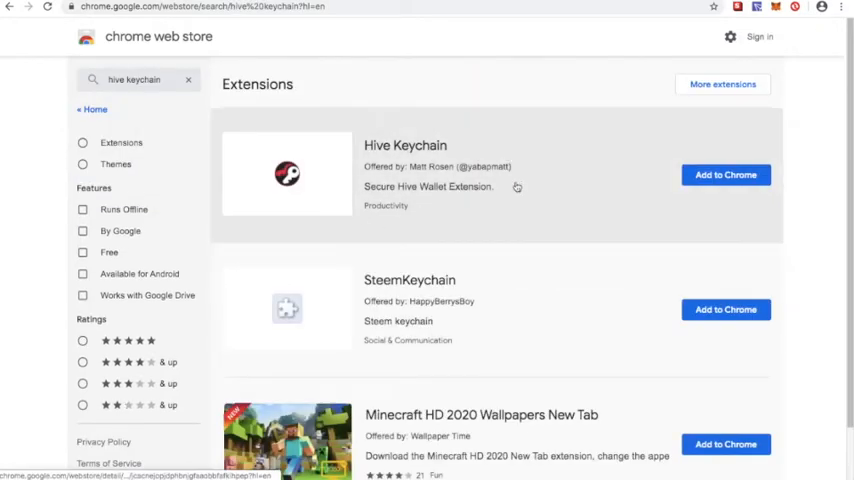
{"action": "mouse_move", "coordinate": [408, 152]}
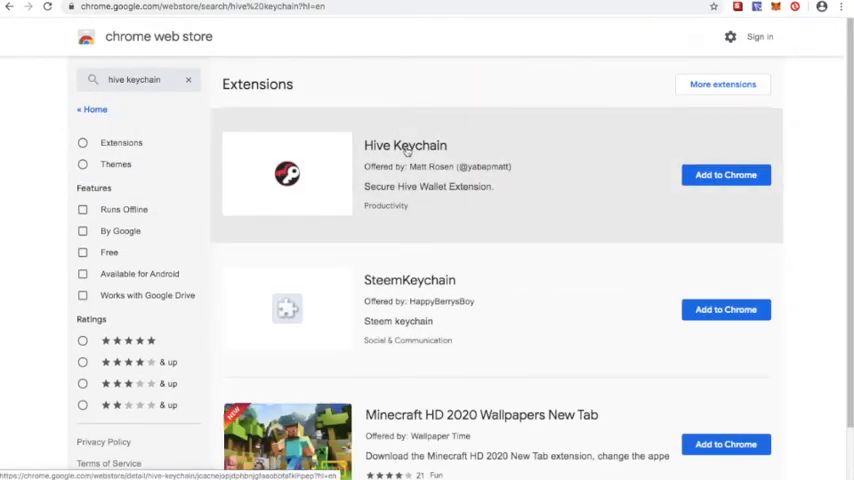
{"action": "left_click", "coordinate": [404, 144]}
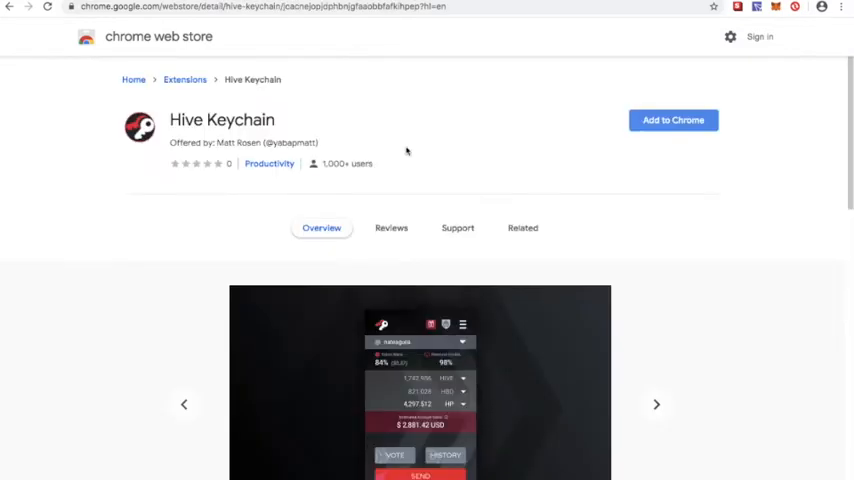
{"action": "mouse_move", "coordinate": [296, 152]}
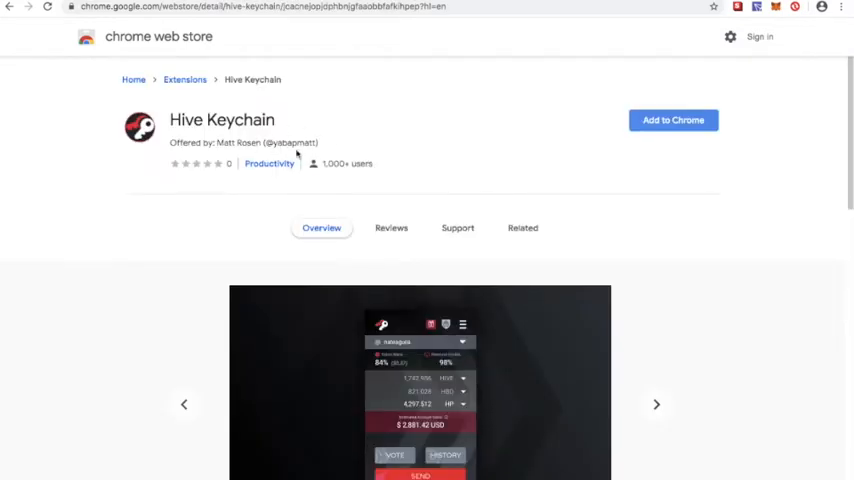
{"action": "mouse_move", "coordinate": [384, 172]}
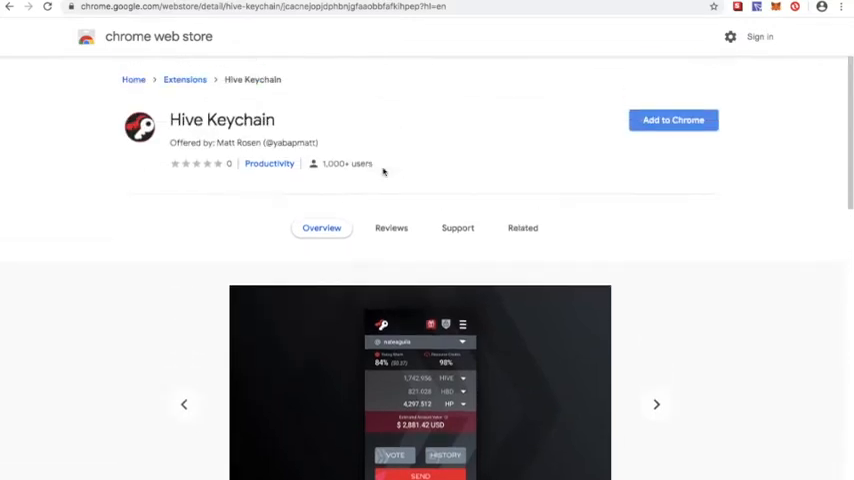
- Add the Hive Keychain extension to Chrome and confirm the installation
{"action": "left_click", "coordinate": [672, 120]}
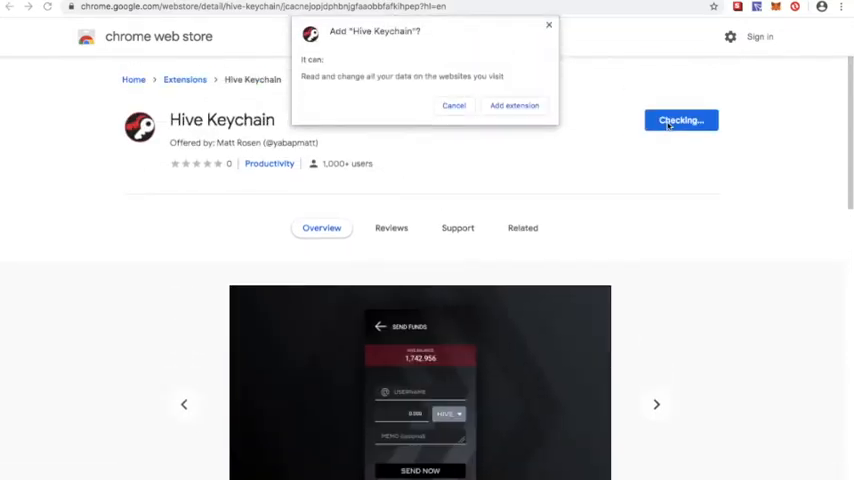
{"action": "mouse_move", "coordinate": [514, 104]}
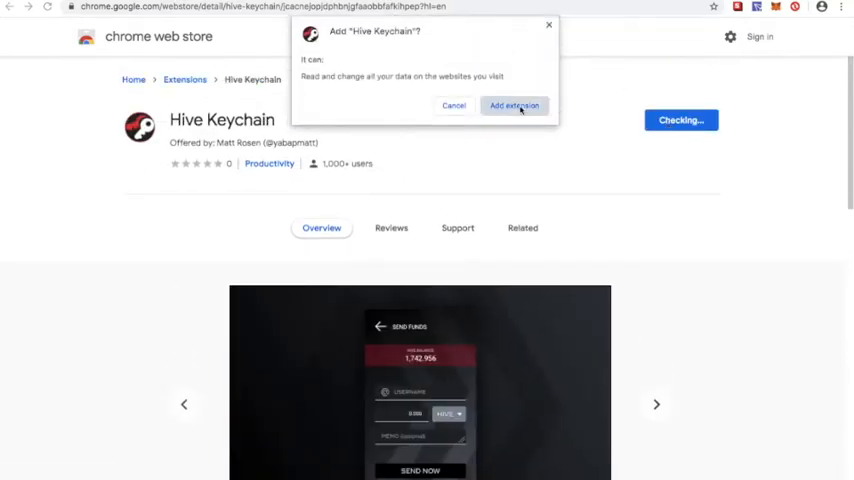
{"action": "left_click", "coordinate": [514, 104]}
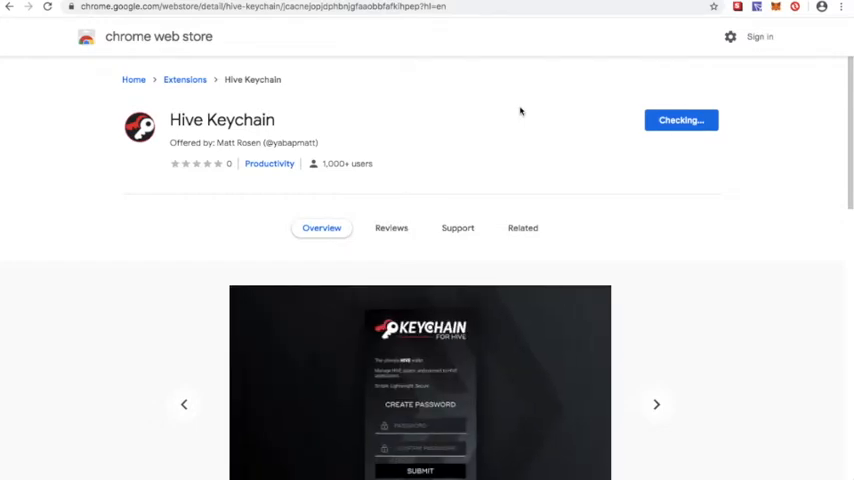
{"action": "left_click", "coordinate": [680, 120]}
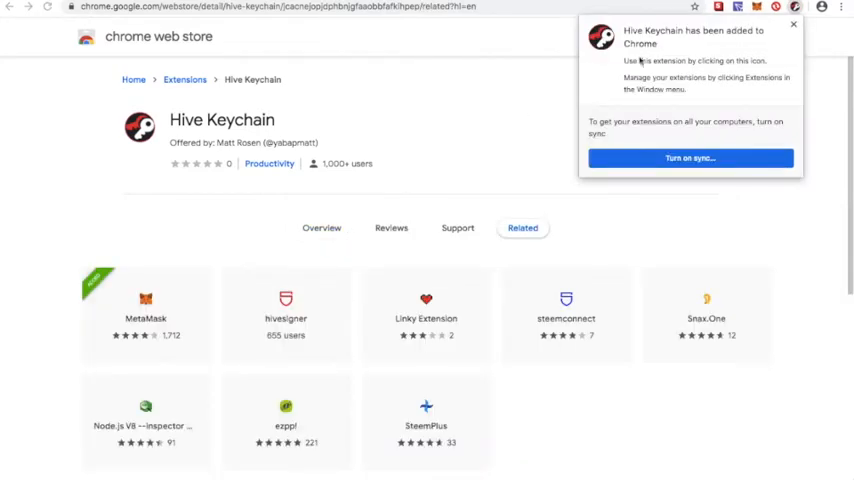
{"action": "mouse_move", "coordinate": [740, 90]}
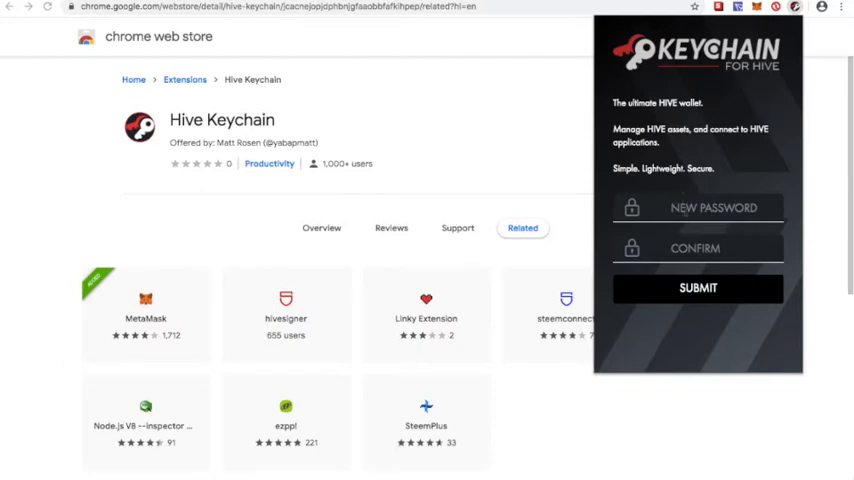
{"action": "mouse_move", "coordinate": [662, 140]}
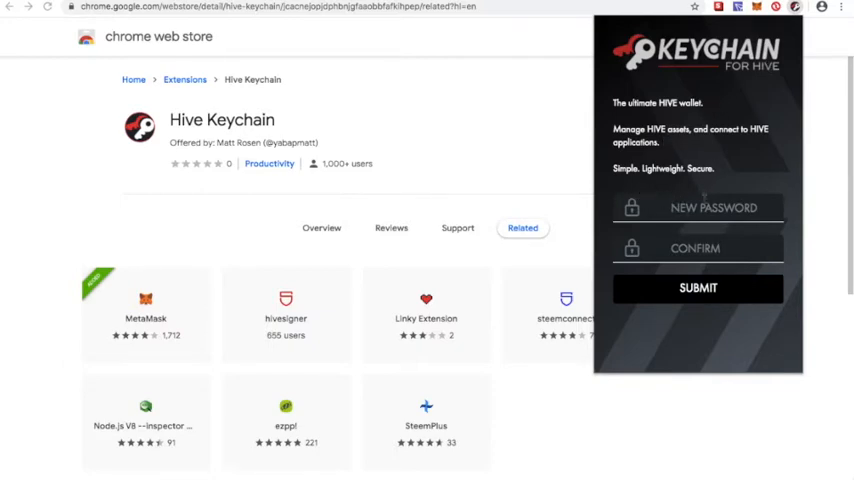
- Enter and confirm a new Hive Keychain wallet password and submit it
{"action": "left_click", "coordinate": [696, 208]}
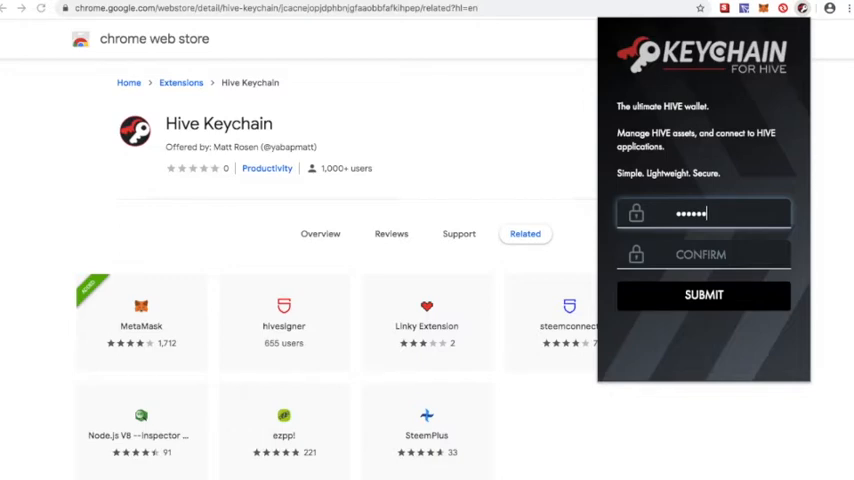
{"action": "type", "text": "••••"}
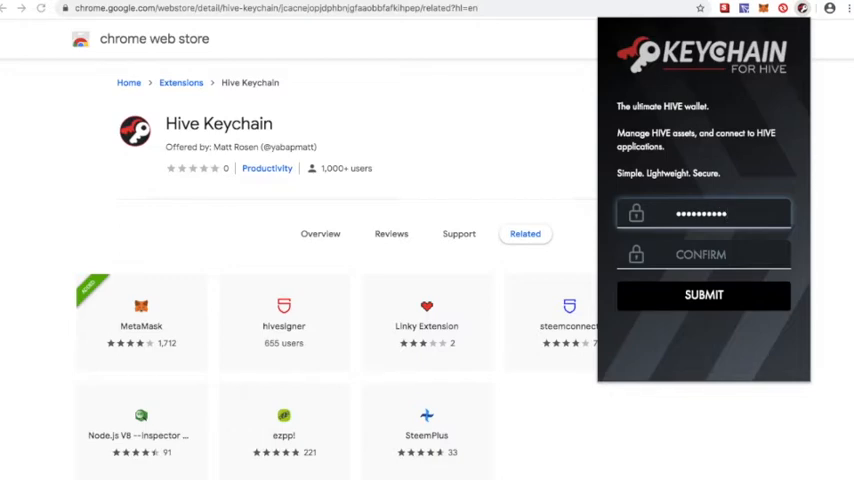
{"action": "type", "text": "••"}
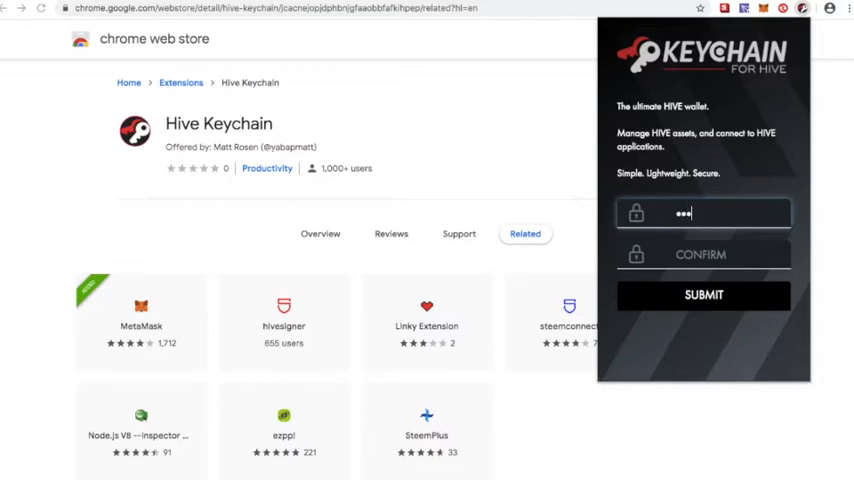
{"action": "type", "text": "••"}
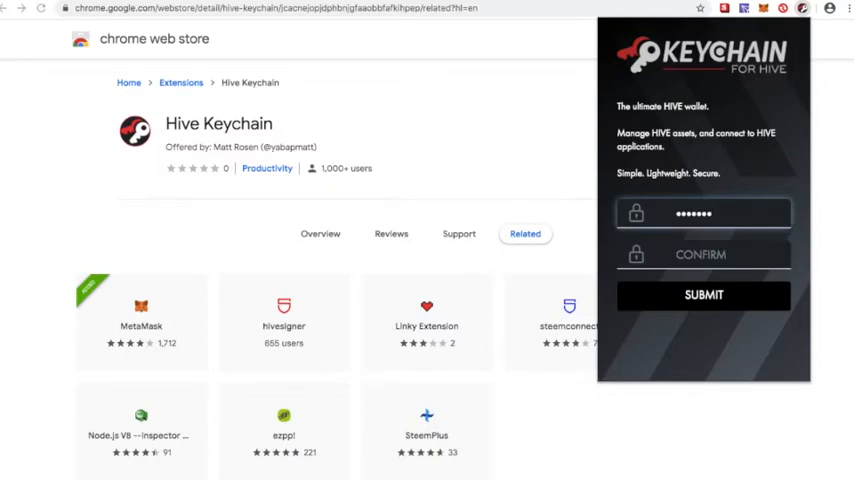
{"action": "type", "text": "••"}
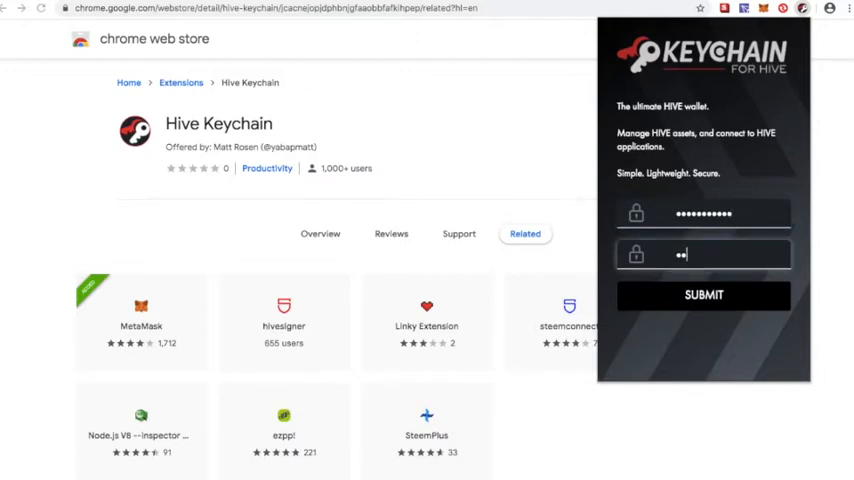
{"action": "type", "text": "••"}
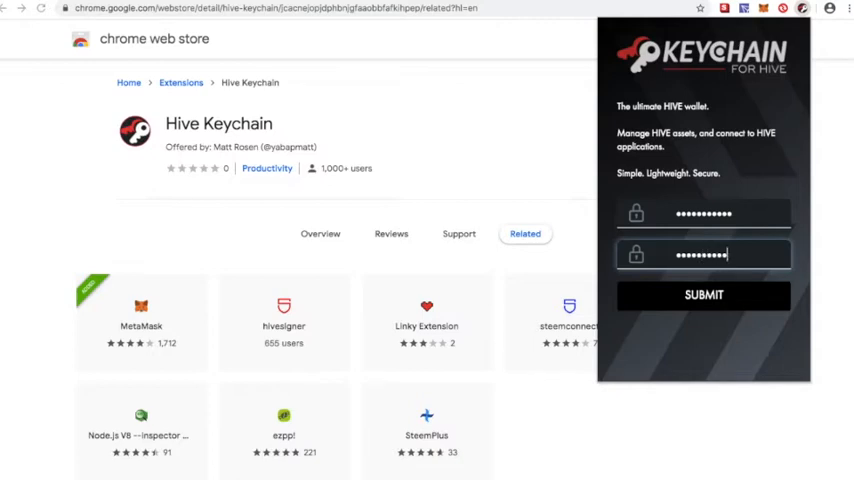
{"action": "left_click", "coordinate": [704, 296]}
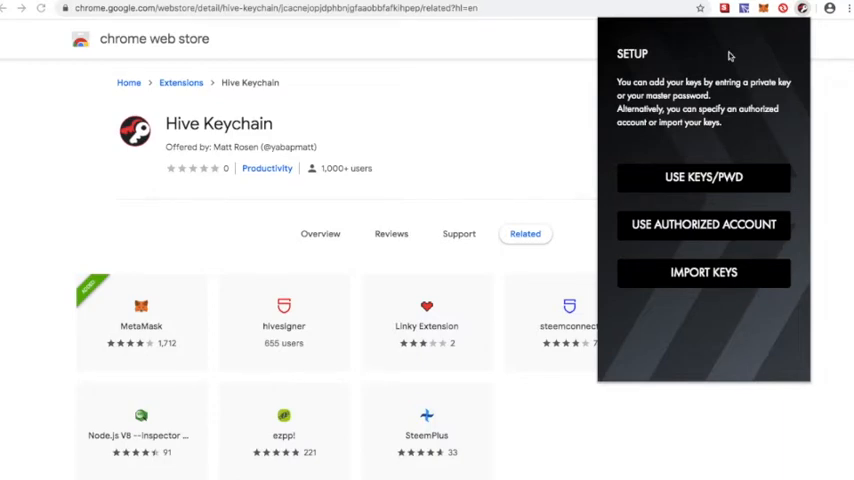
{"action": "mouse_move", "coordinate": [726, 166]}
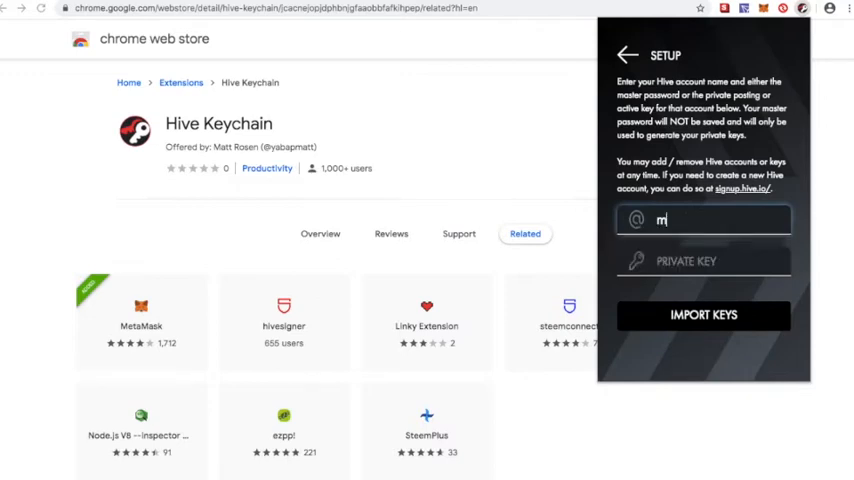
- Import the keys for account mynewlifeai using its private key
{"action": "type", "text": "ynew"}
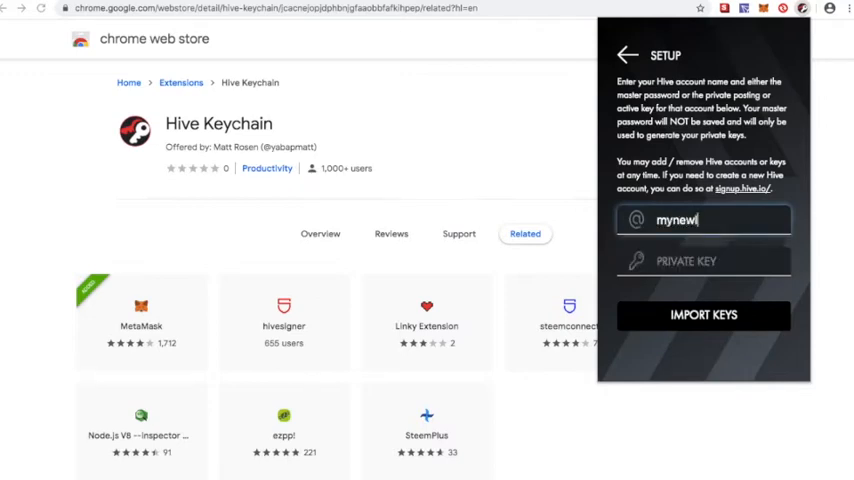
{"action": "type", "text": "life"}
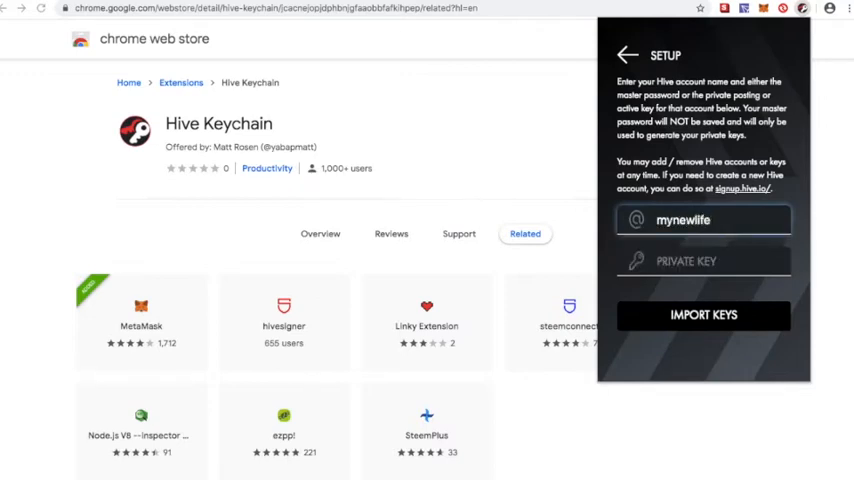
{"action": "type", "text": "al"}
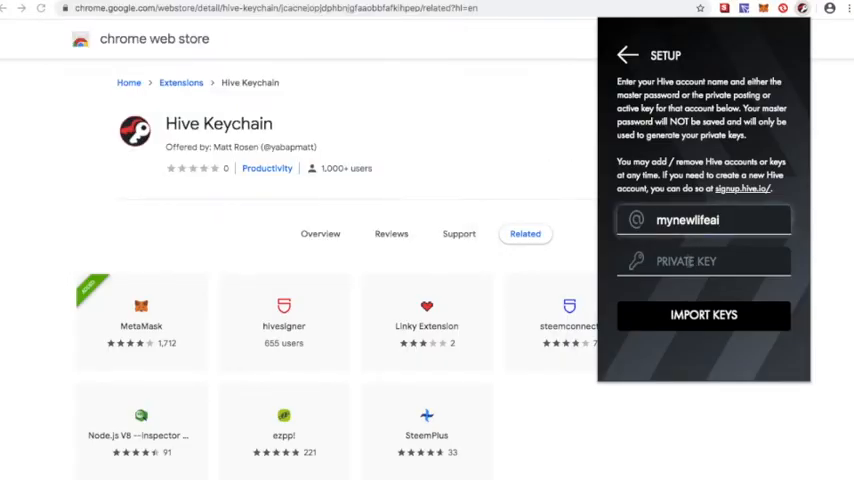
{"action": "left_click", "coordinate": [704, 260]}
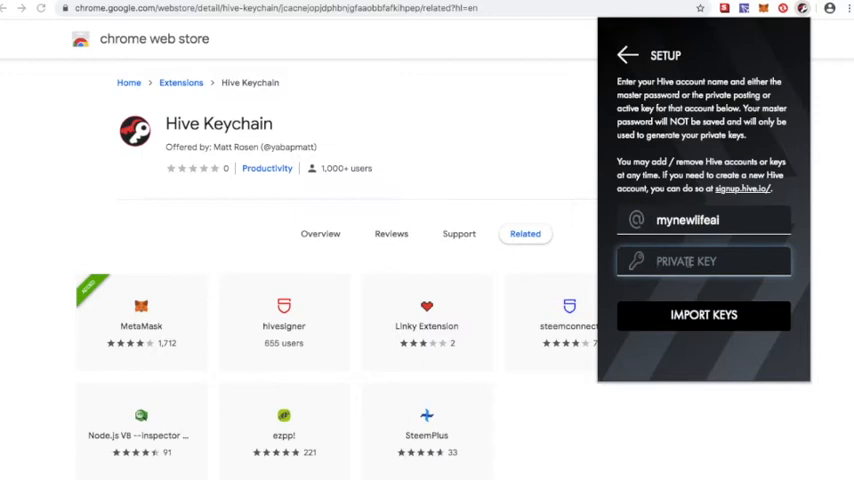
{"action": "type", "text": "privatekey"}
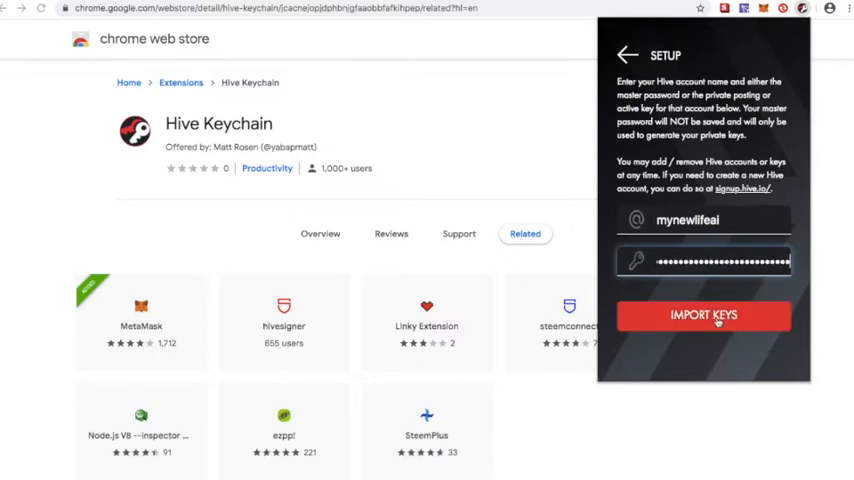
{"action": "left_click", "coordinate": [704, 316]}
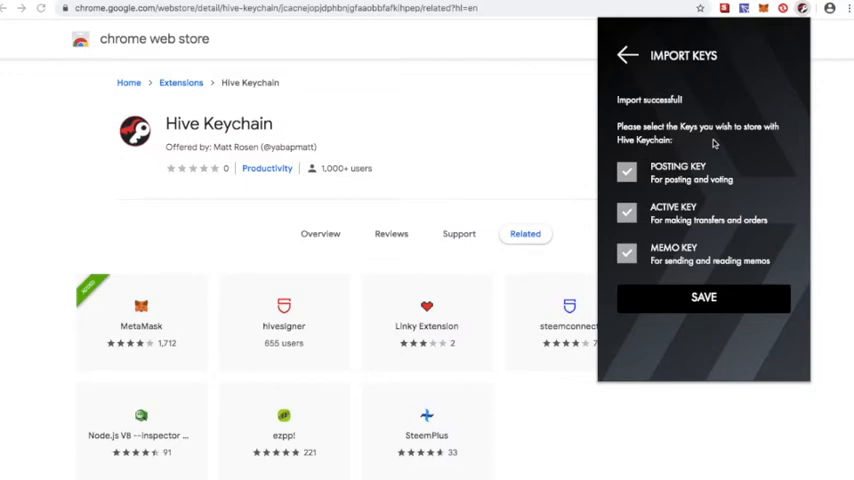
- Save the posting, active and memo keys to the mynewlifeai wallet
{"action": "left_click", "coordinate": [626, 172]}
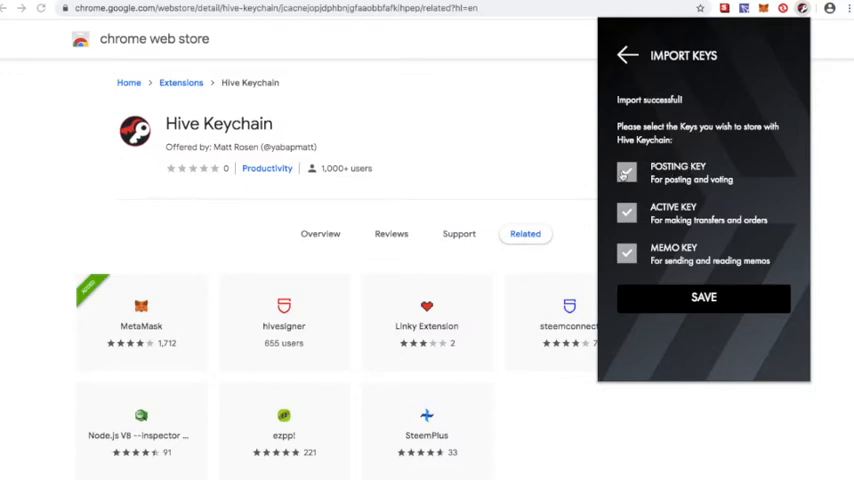
{"action": "left_click", "coordinate": [626, 172]}
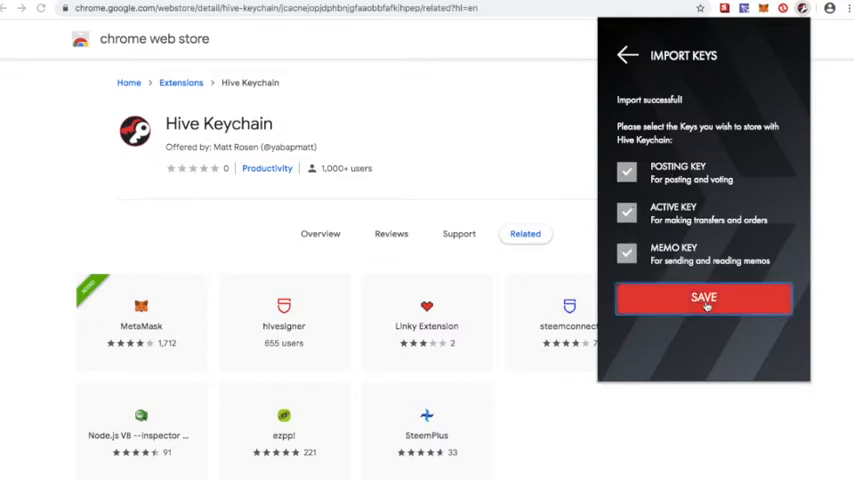
{"action": "left_click", "coordinate": [704, 298]}
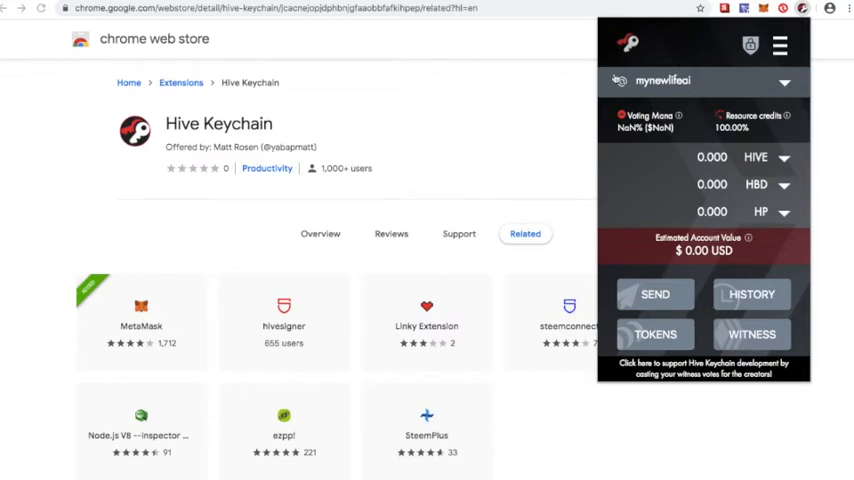
{"action": "mouse_move", "coordinate": [456, 92]}
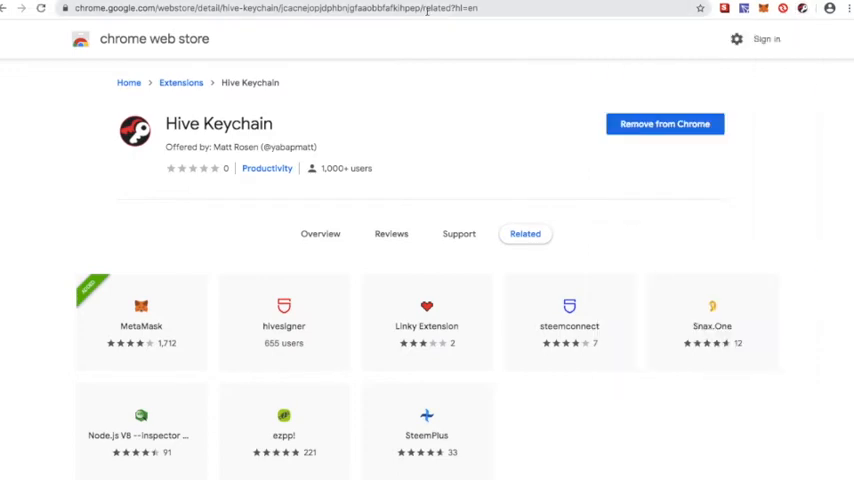
- Log into peakd.com as mynewlifeai and confirm the Keychain signature request
{"action": "type", "text": "peakd.com"}
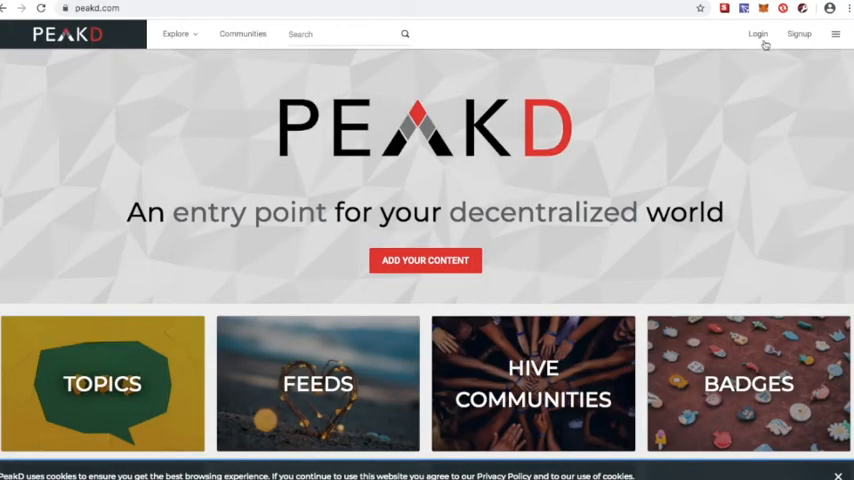
{"action": "left_click", "coordinate": [756, 32]}
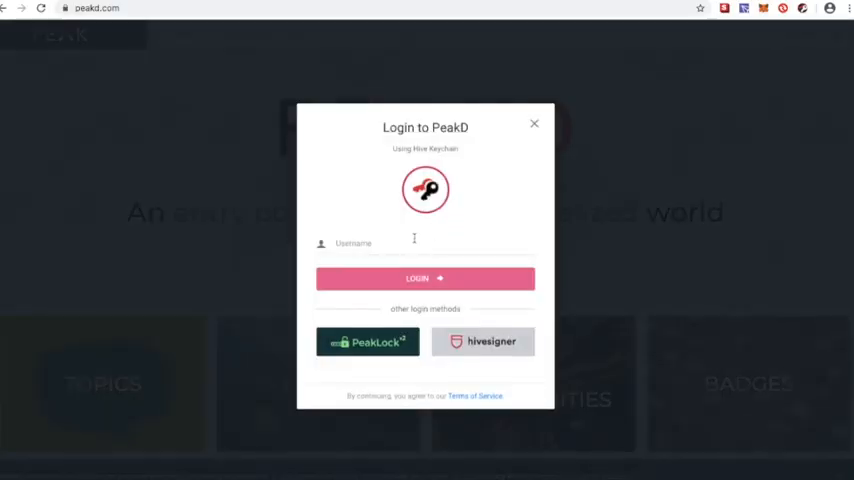
{"action": "type", "text": "mynewlife"}
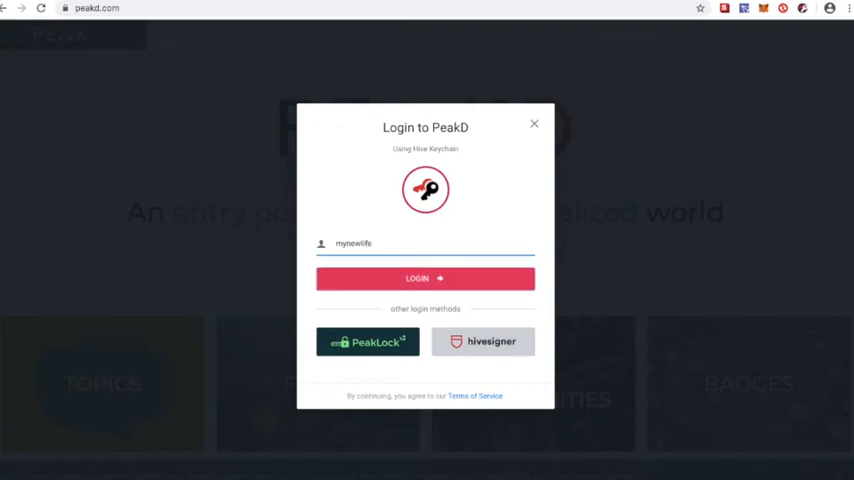
{"action": "type", "text": "ai"}
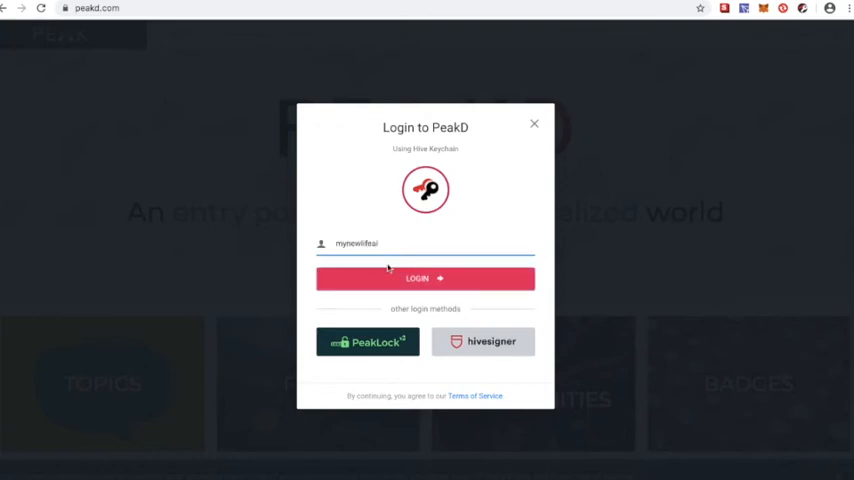
{"action": "left_click", "coordinate": [424, 278]}
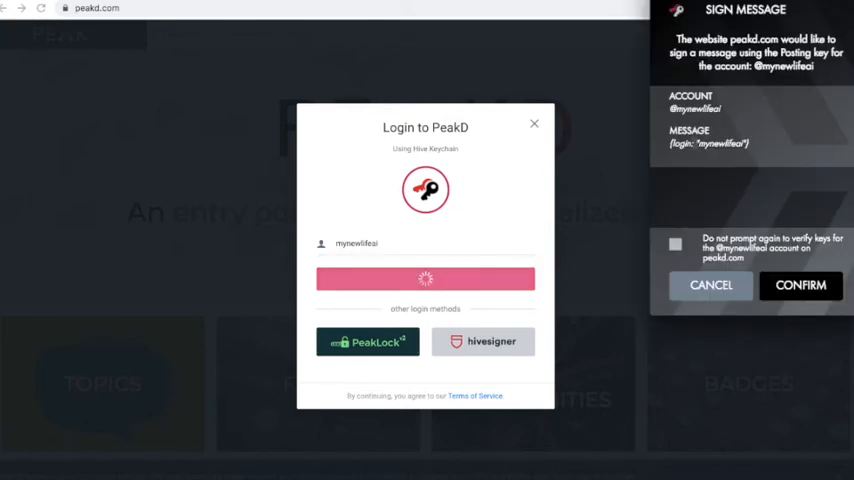
{"action": "left_click", "coordinate": [676, 244]}
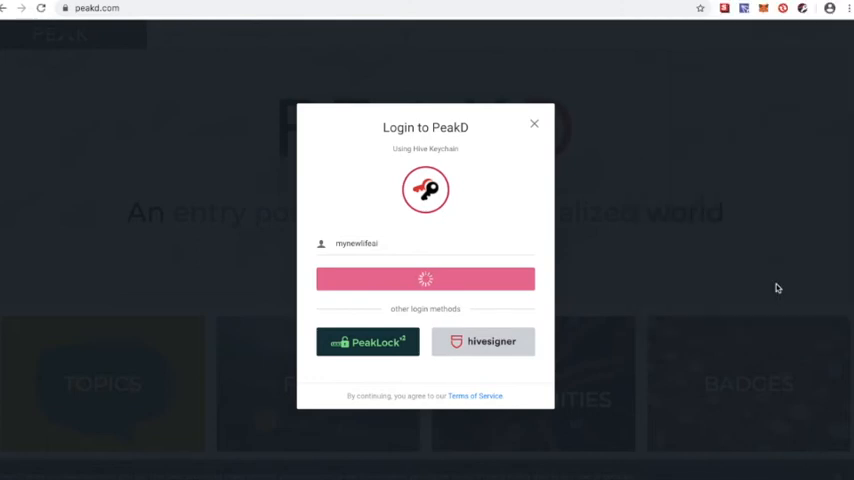
{"action": "left_click", "coordinate": [424, 280]}
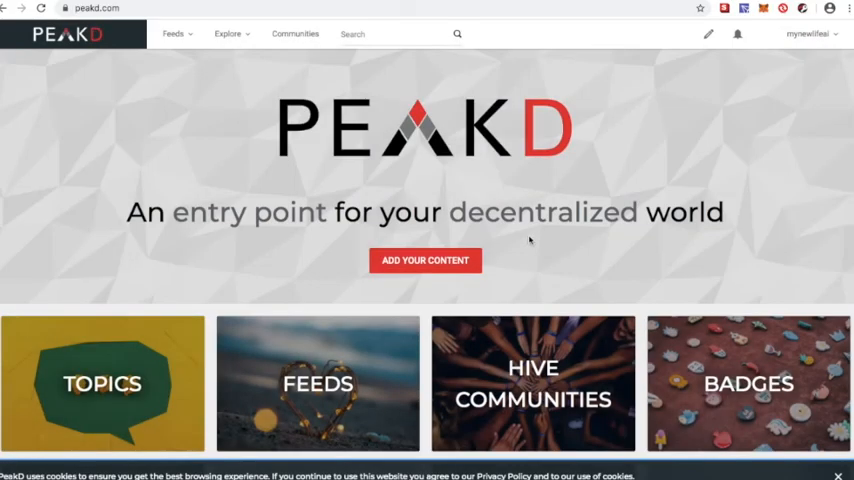
- Go to the mynewlifeai profile page from the account menu
{"action": "scroll", "scroll_direction": "up", "scroll_amount": 3}
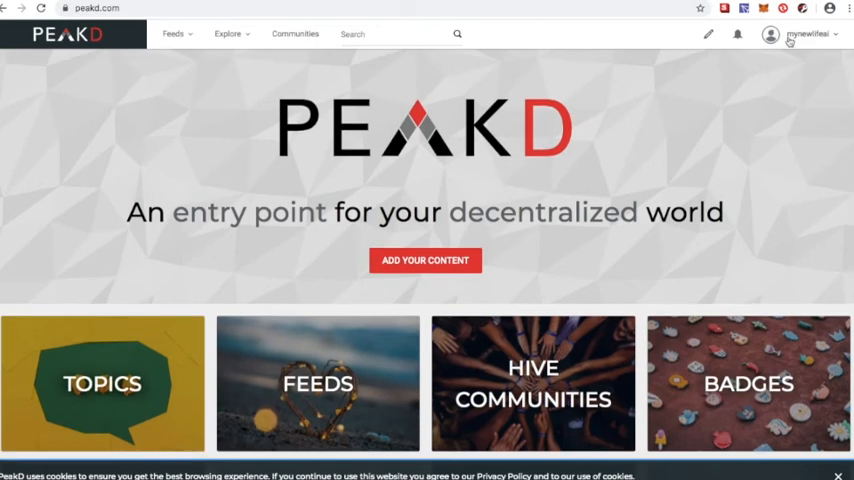
{"action": "left_click", "coordinate": [810, 32]}
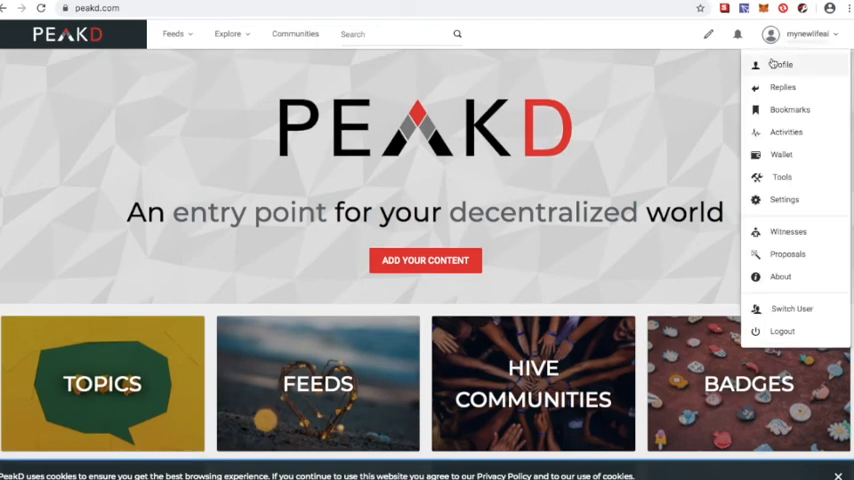
{"action": "left_click", "coordinate": [782, 64]}
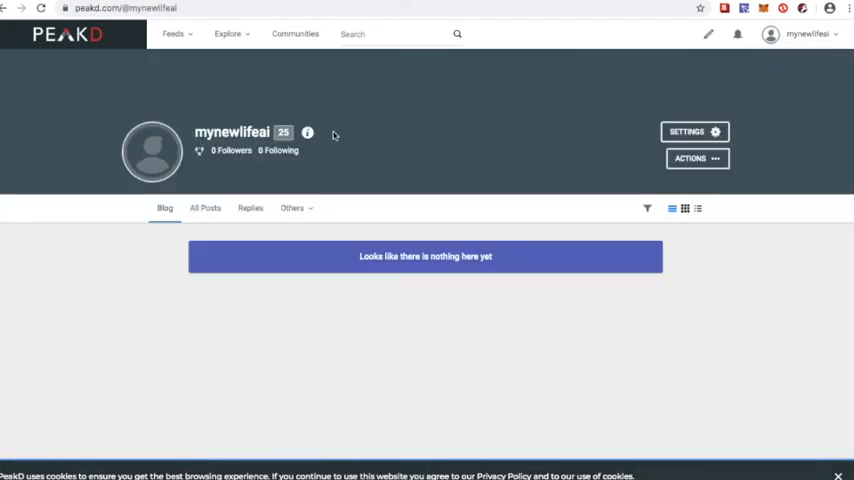